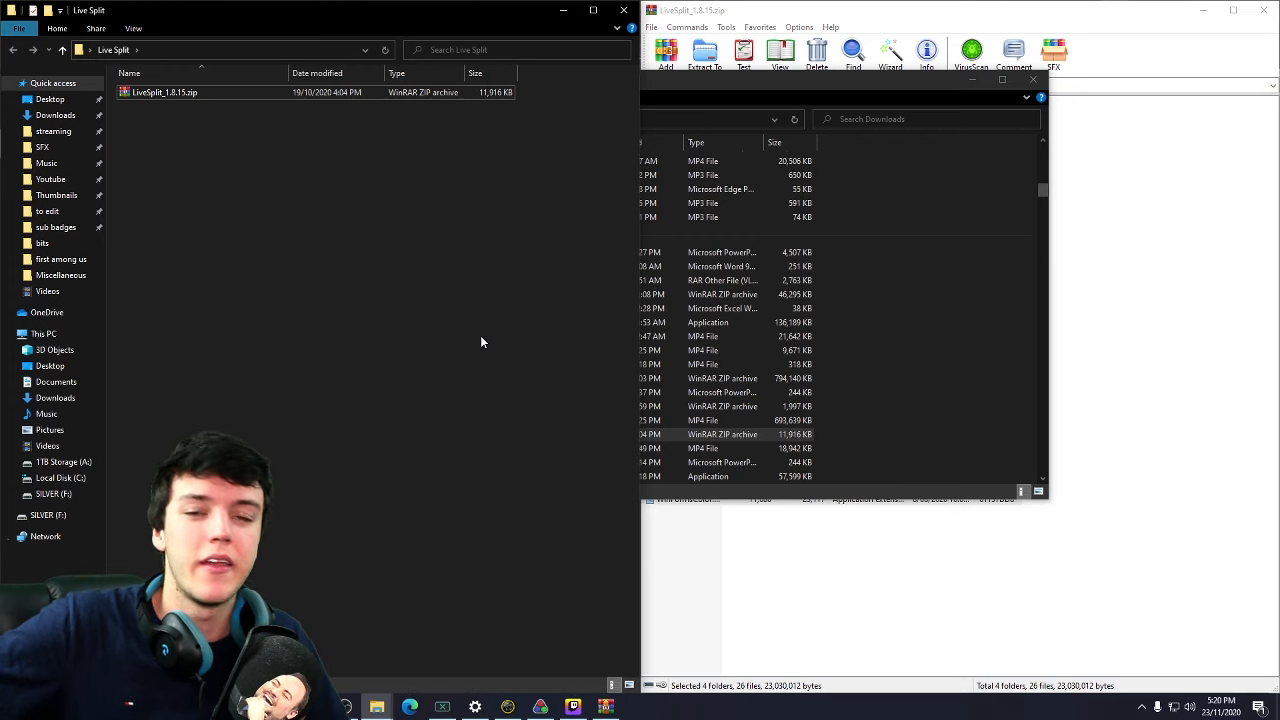
mouse_move(266, 282)
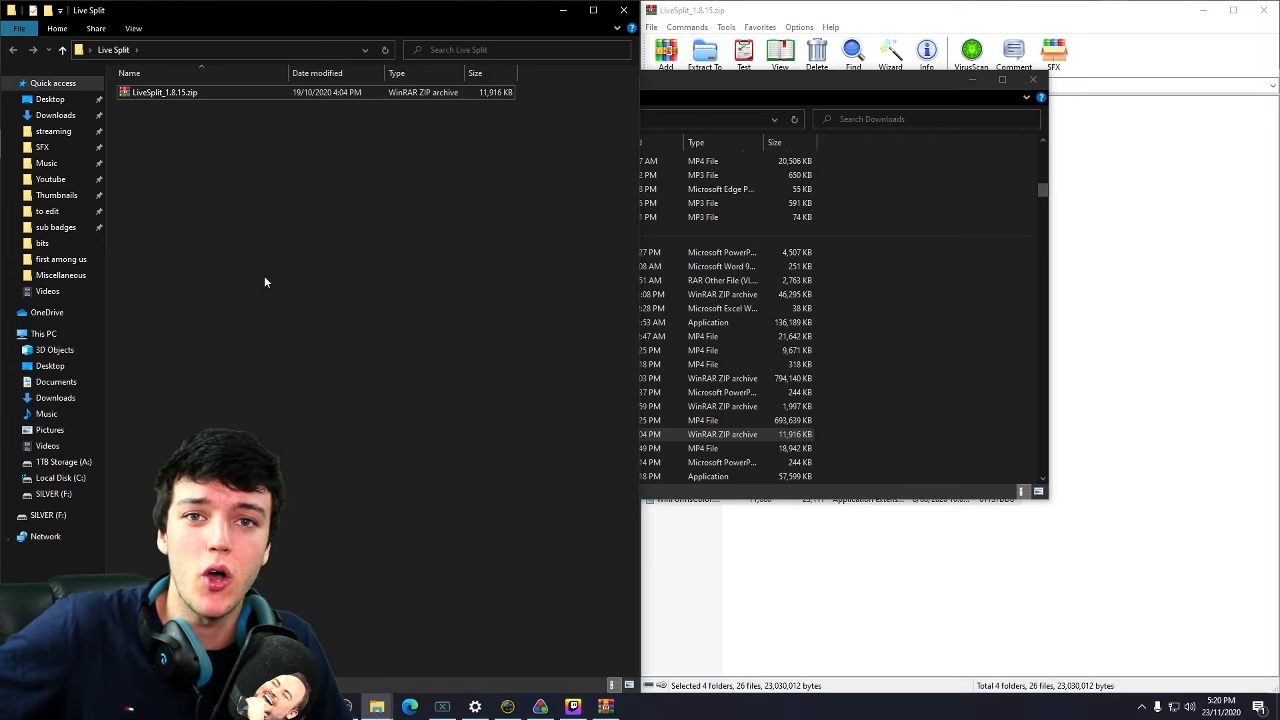
mouse_move(200, 96)
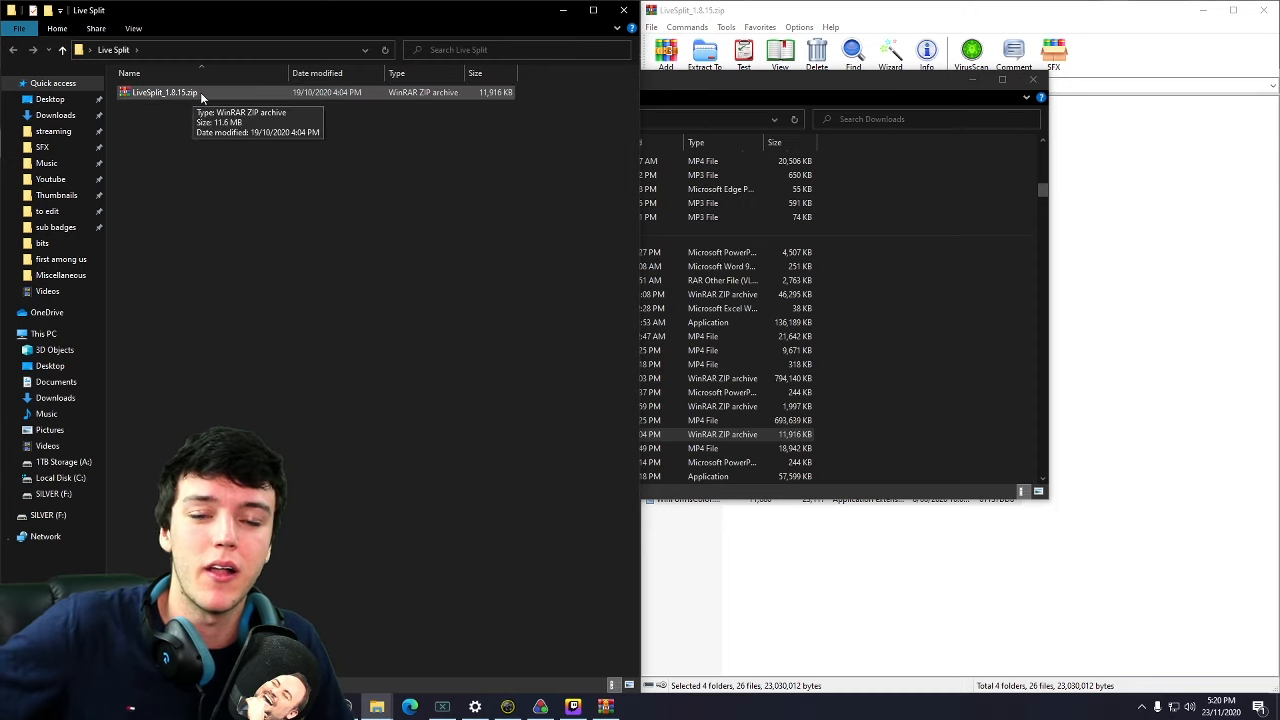
mouse_move(1044, 112)
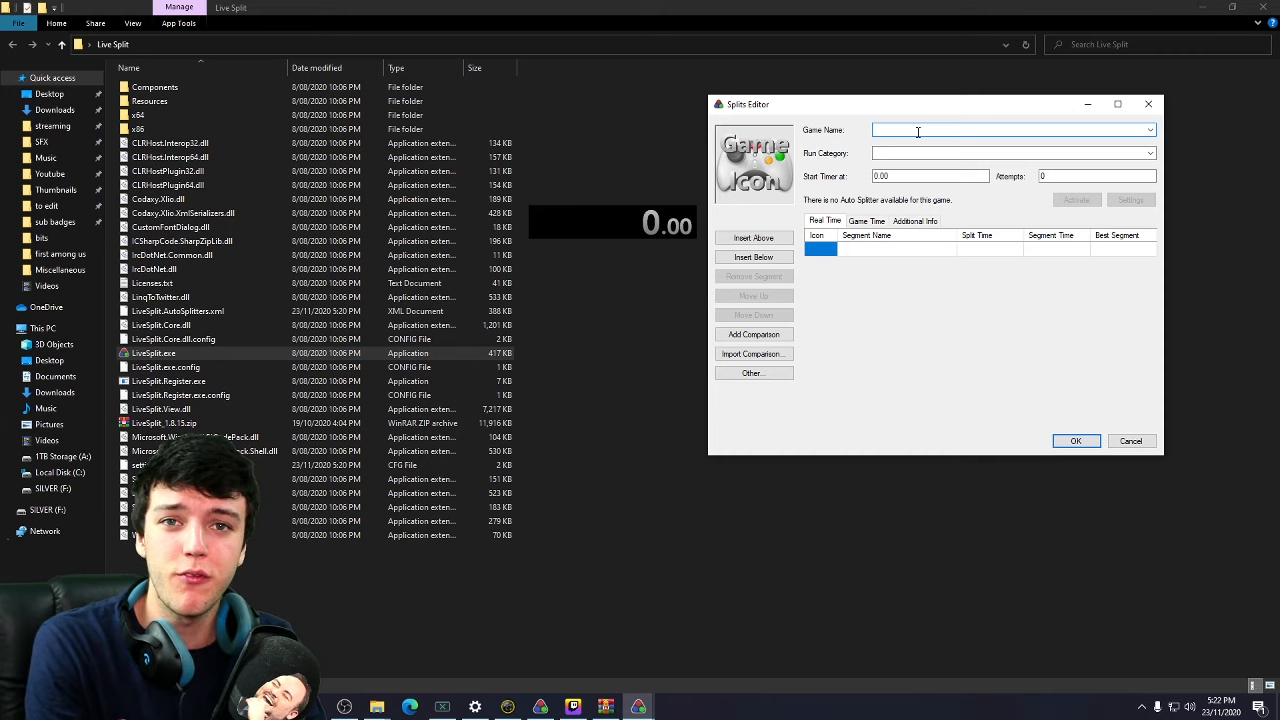
- Enter Minecraft (Classic) as the game name and Any%Glitchless as the category, then begin the first split
type("Mined")
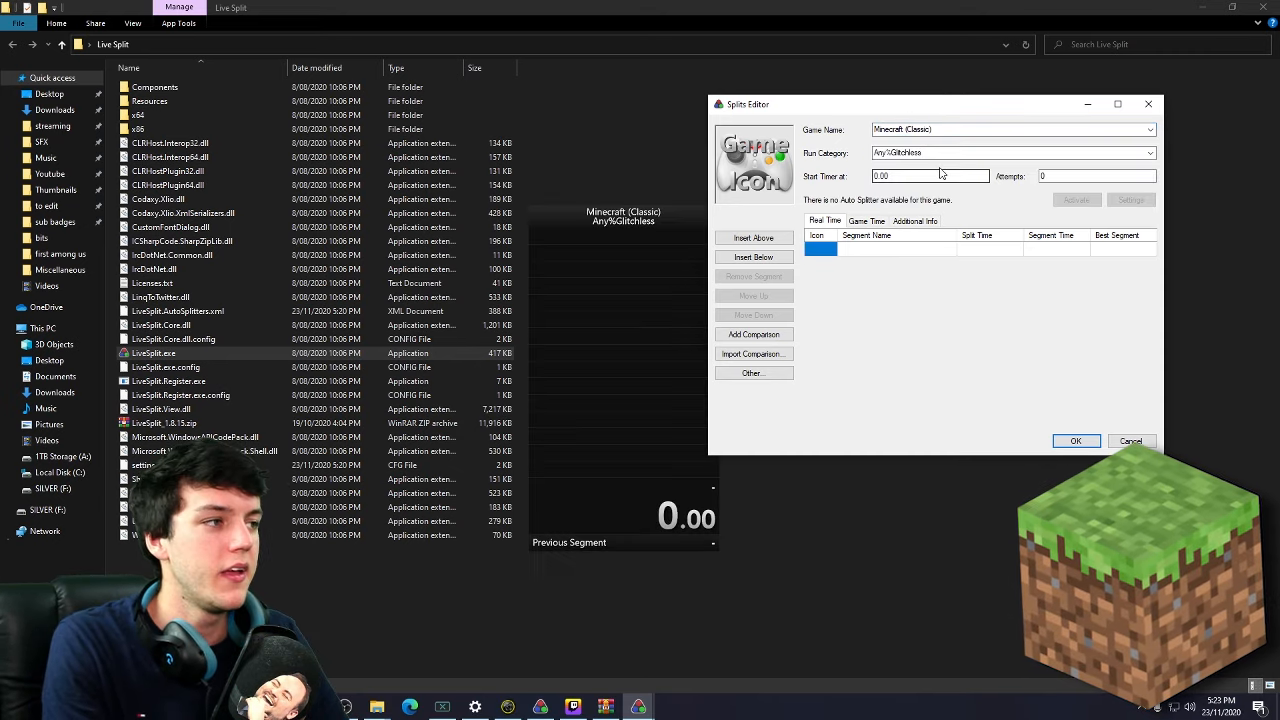
left_click(1010, 152)
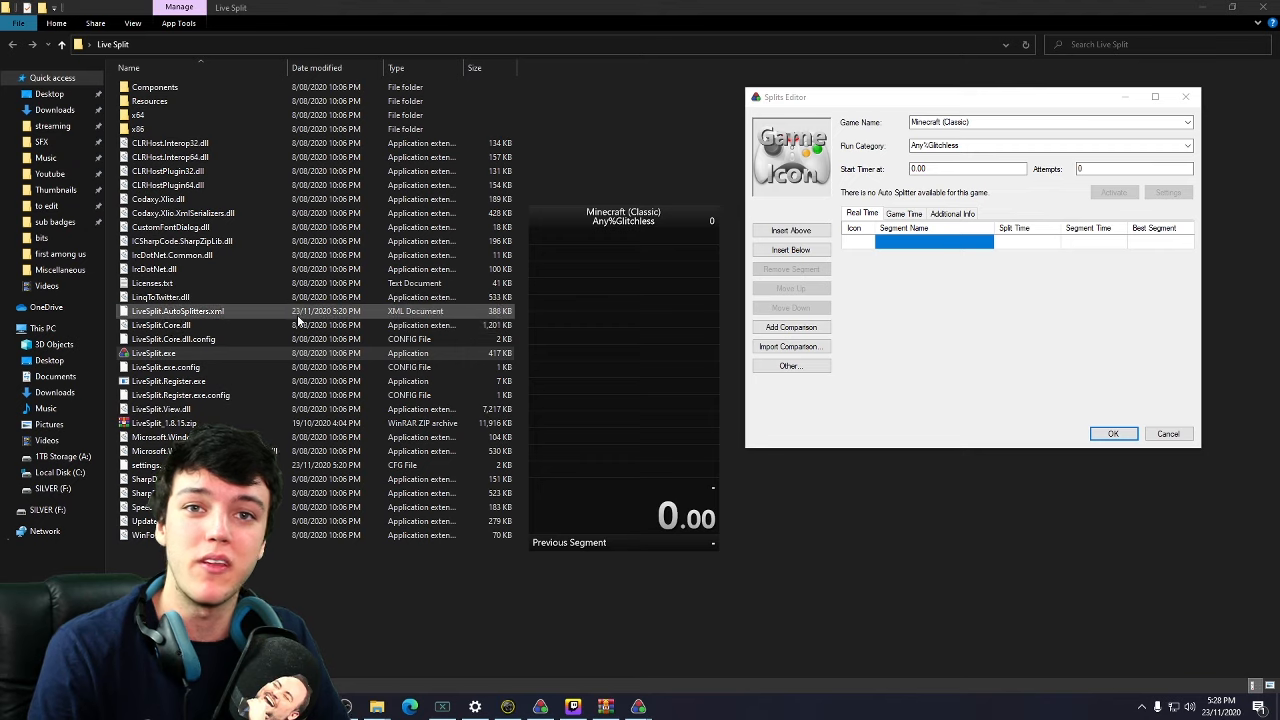
- Add the splits Overworld, Nether, End Portal Search and Ender Dragon and confirm the editor
left_click(790, 248)
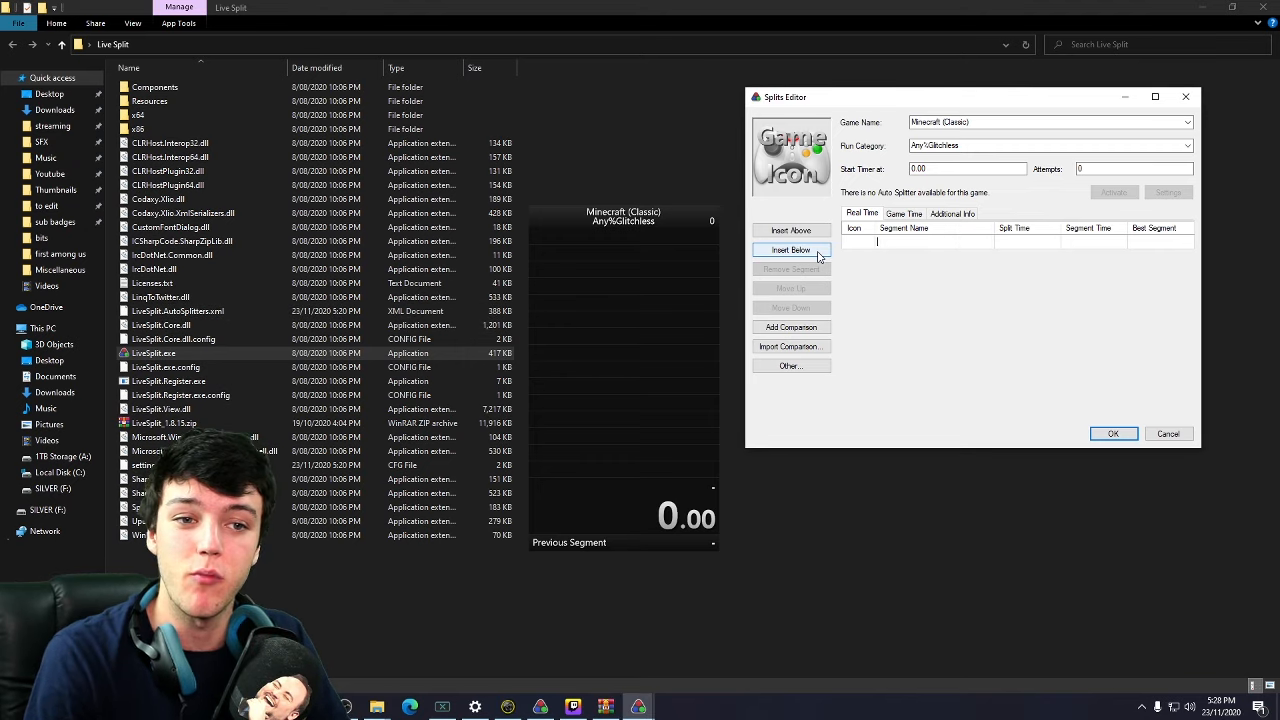
left_click(790, 248)
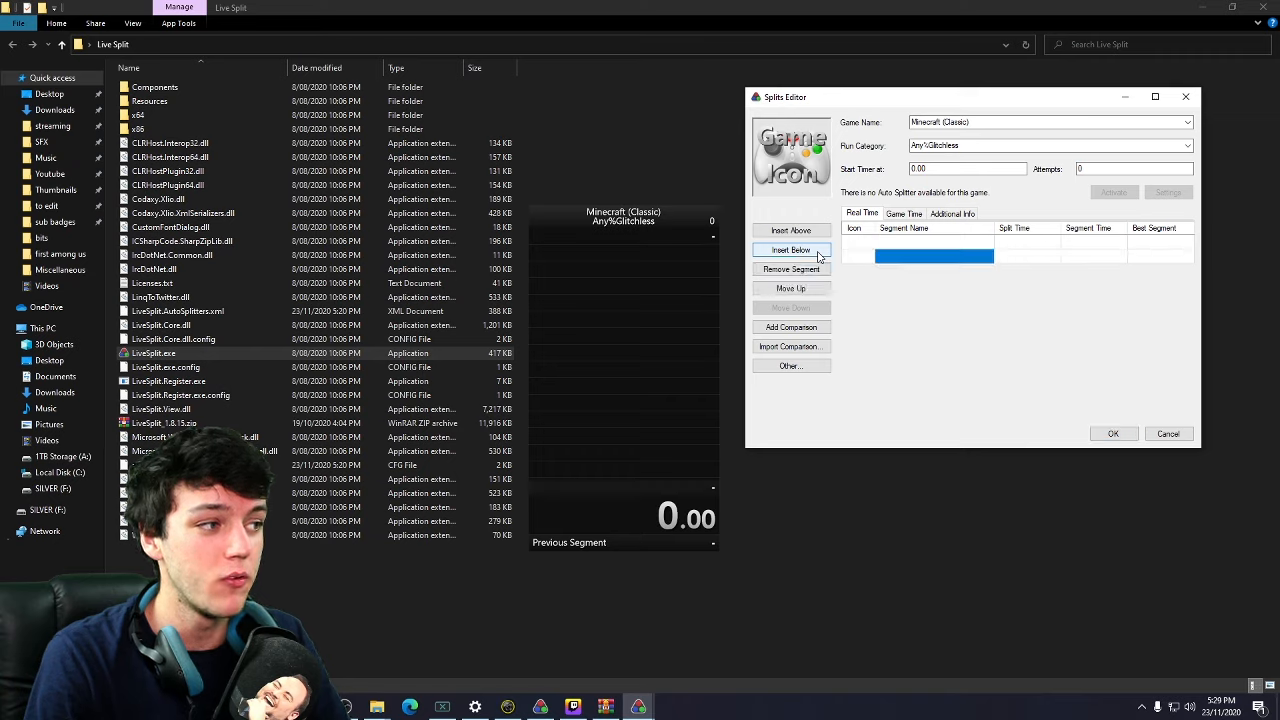
left_click(790, 248)
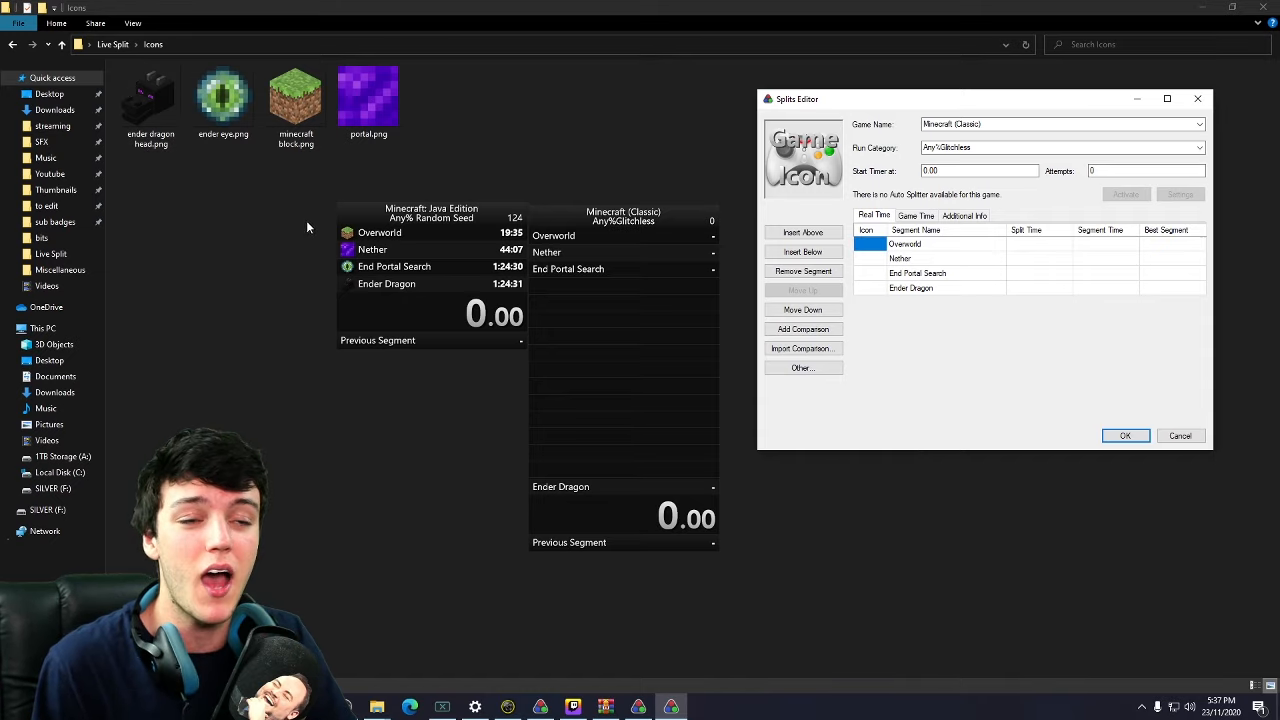
mouse_move(260, 220)
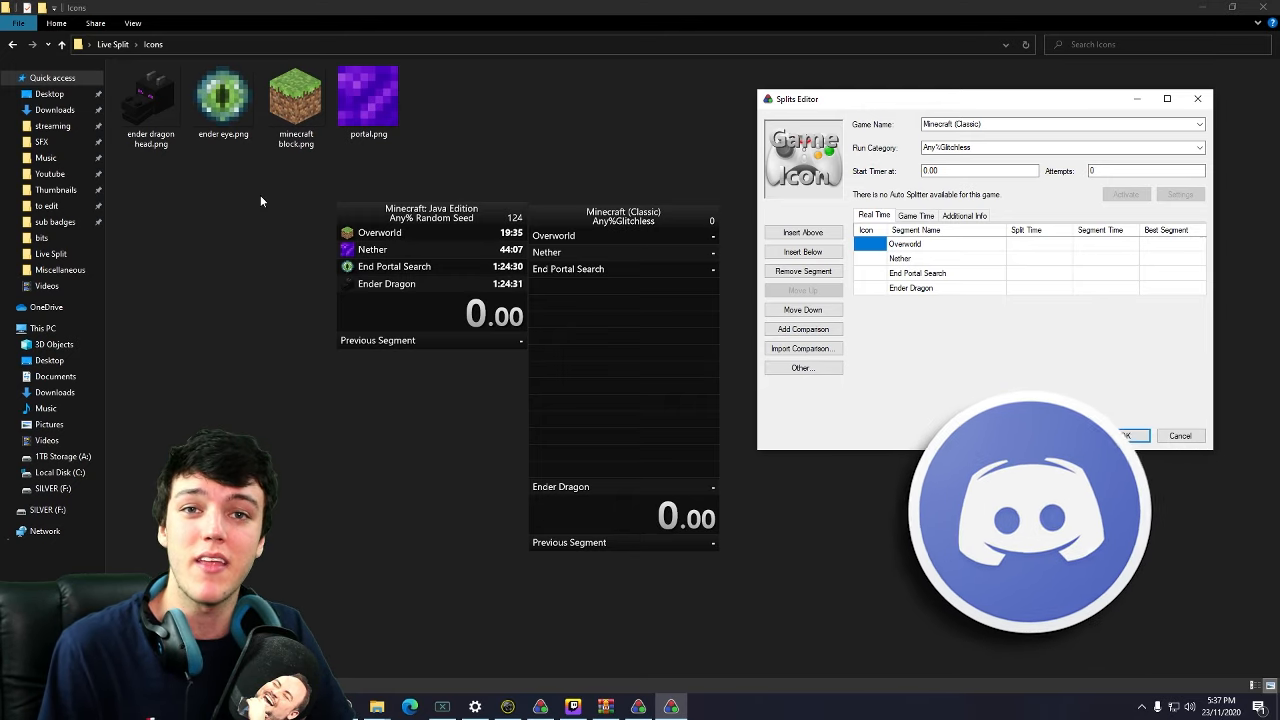
left_click(1128, 436)
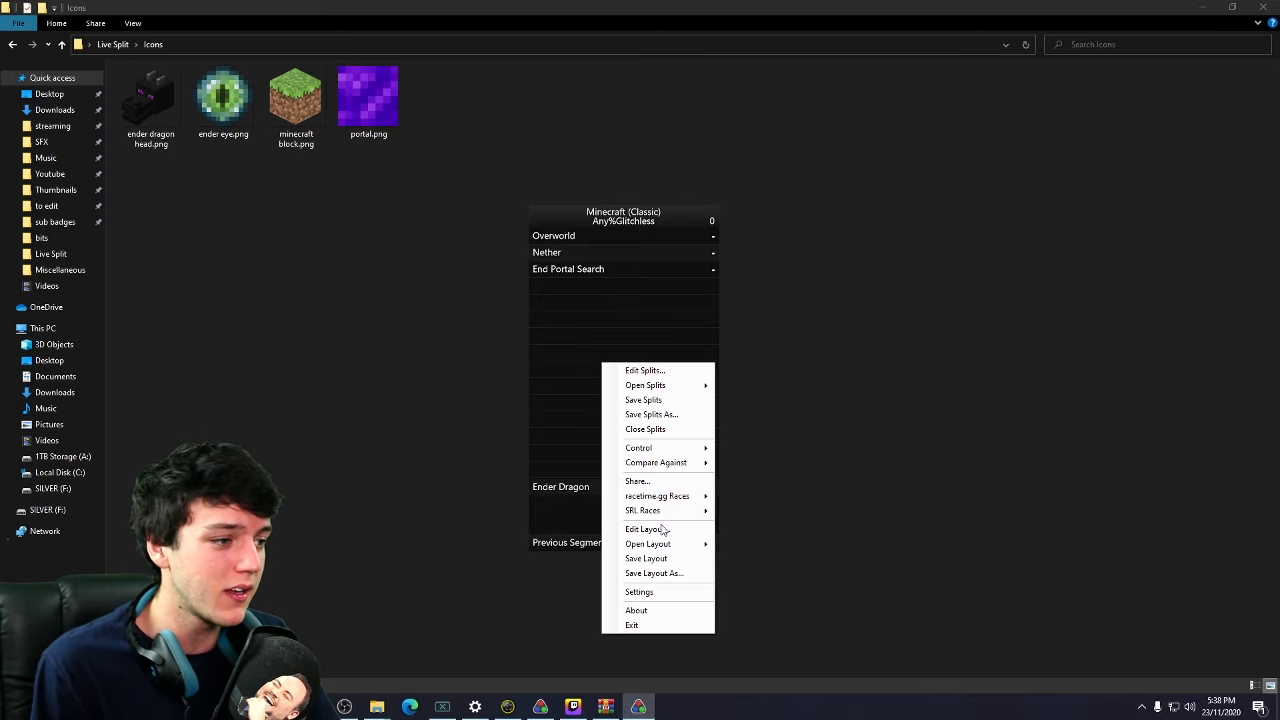
- Reduce the splits list's visual split count so only the four segments show above the timer
left_click(644, 528)
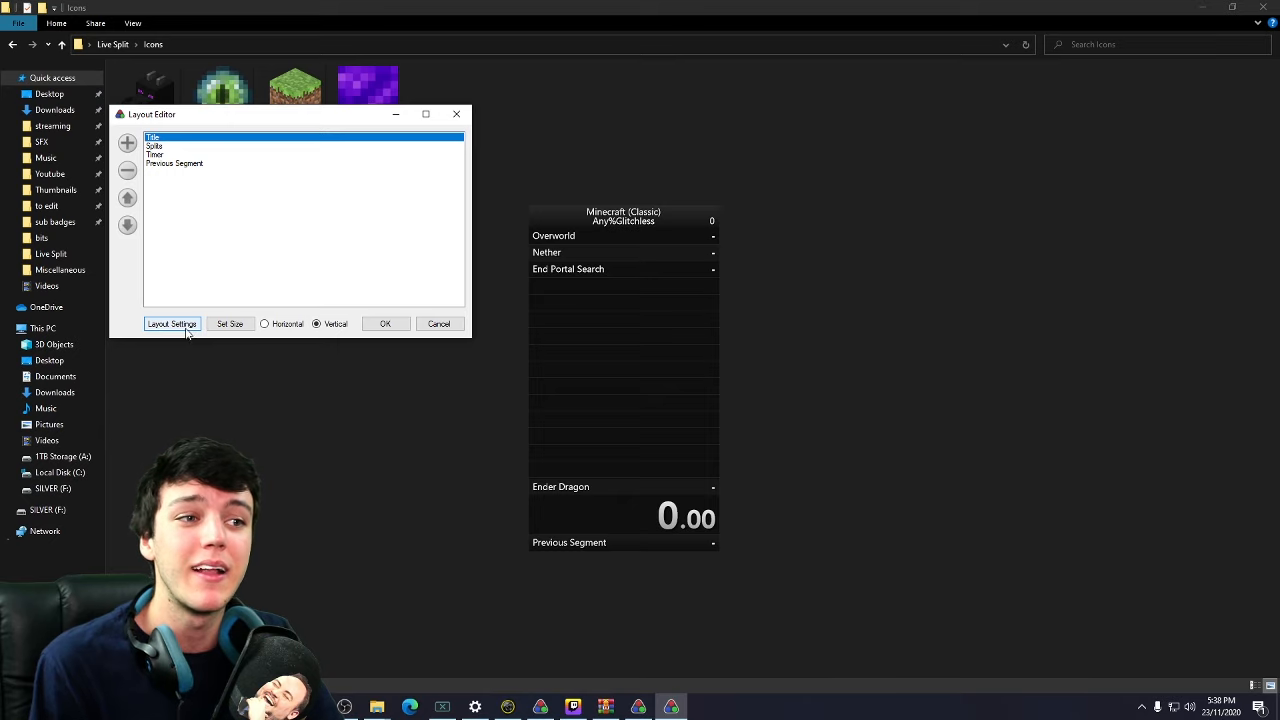
left_click(172, 324)
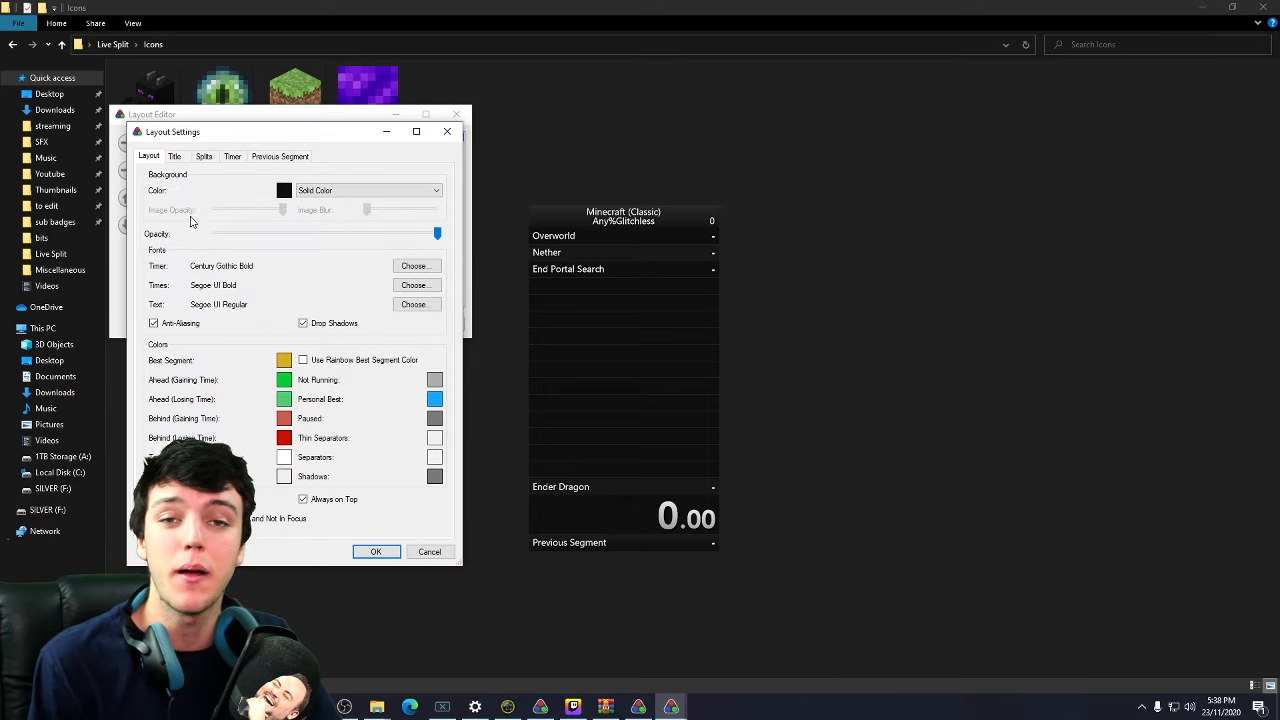
left_click(204, 156)
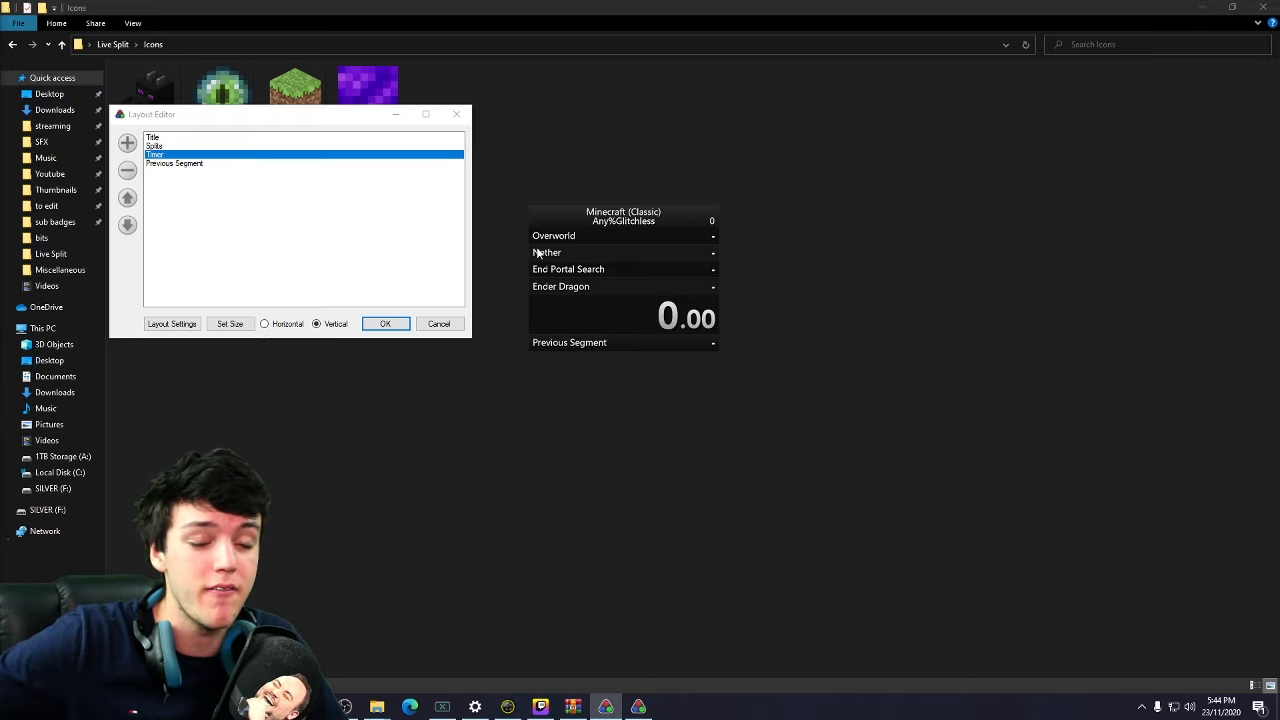
left_click(264, 324)
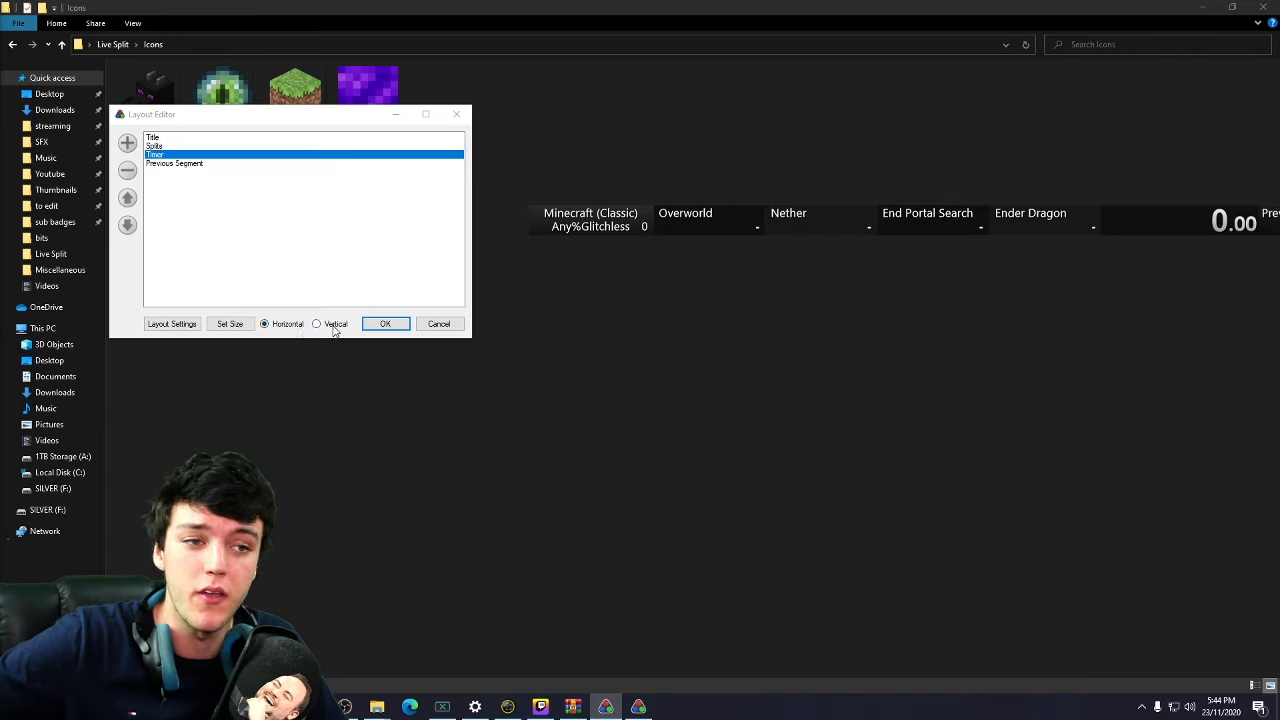
left_click(316, 324)
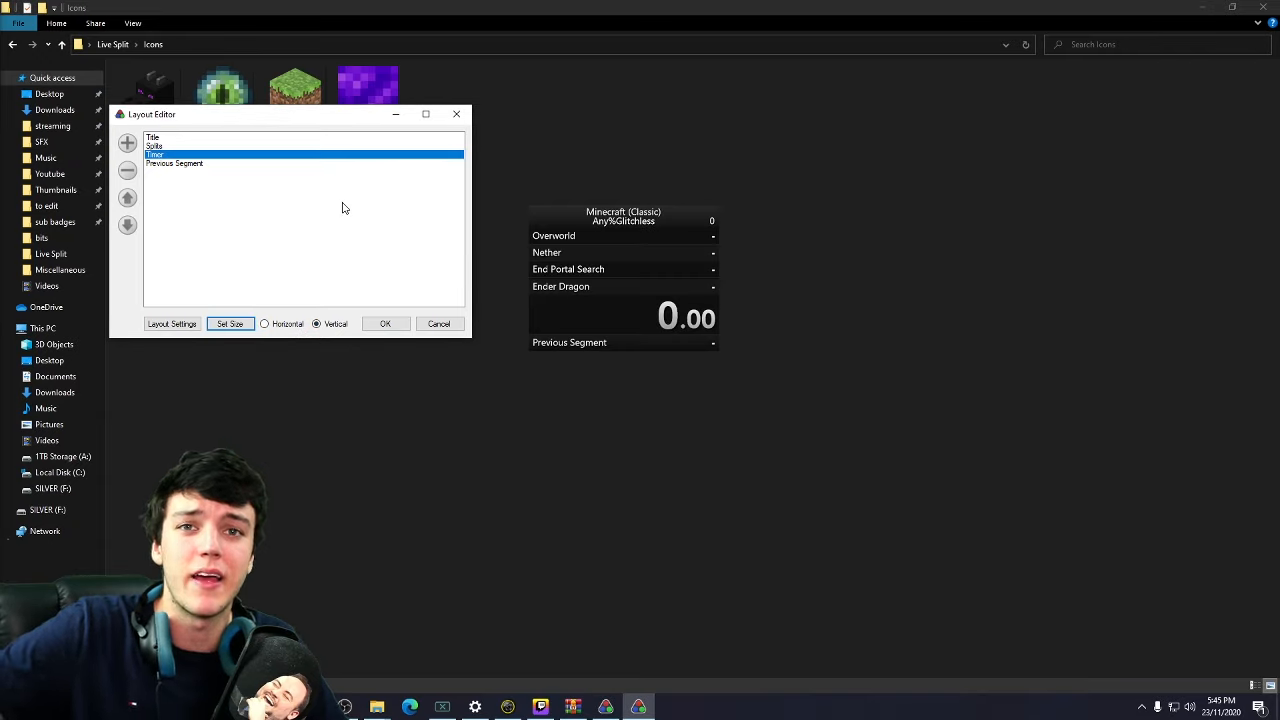
mouse_move(332, 220)
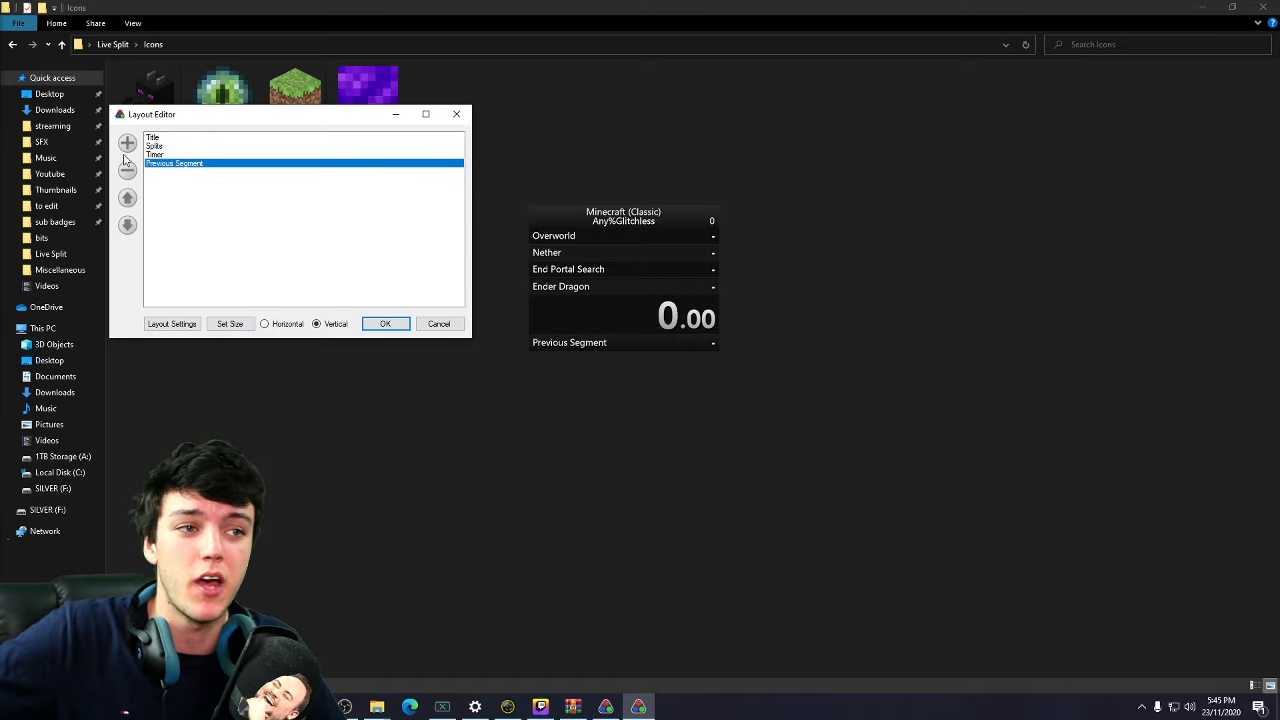
- Add a Detailed Timer component and remove the plain Timer from the layout
left_click(128, 144)
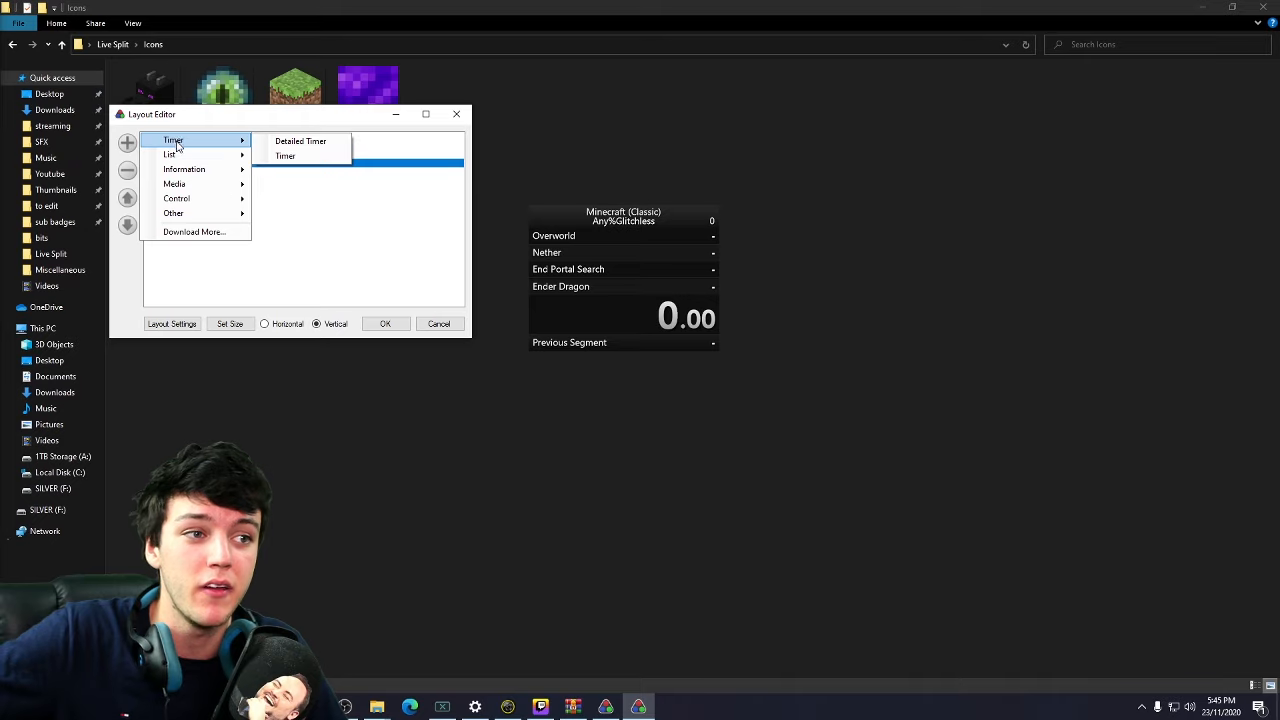
mouse_move(184, 168)
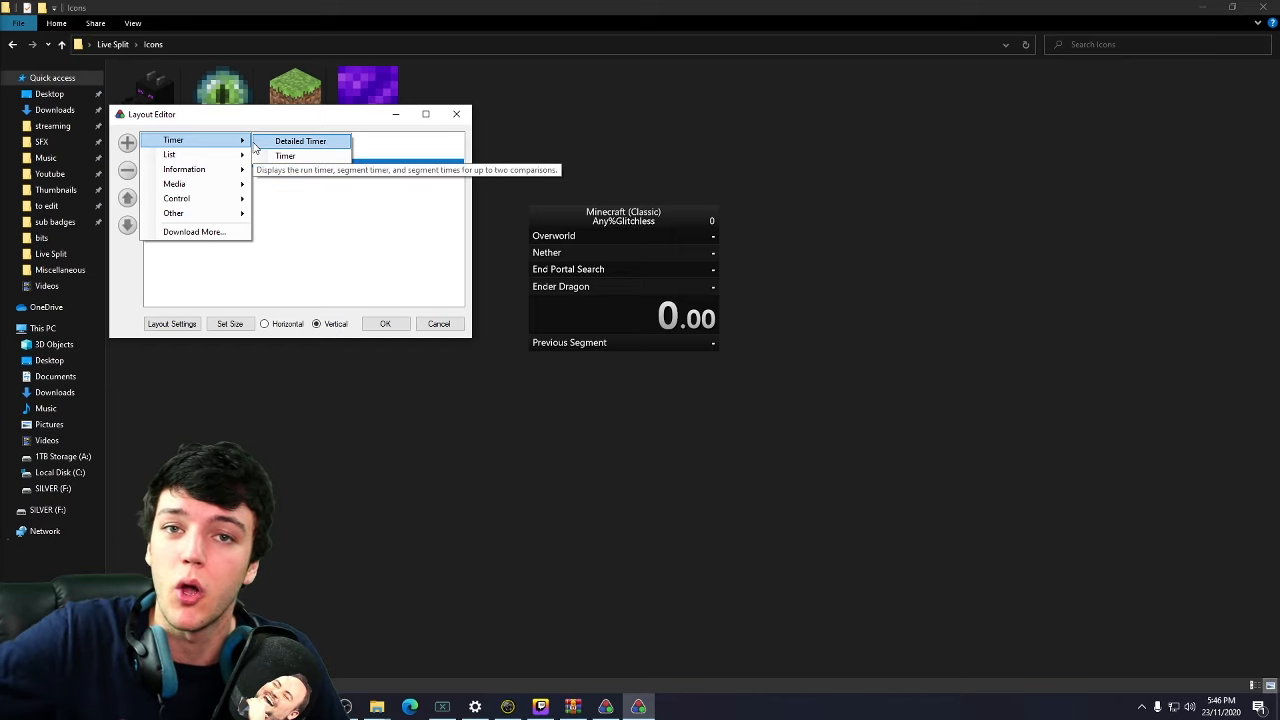
left_click(300, 140)
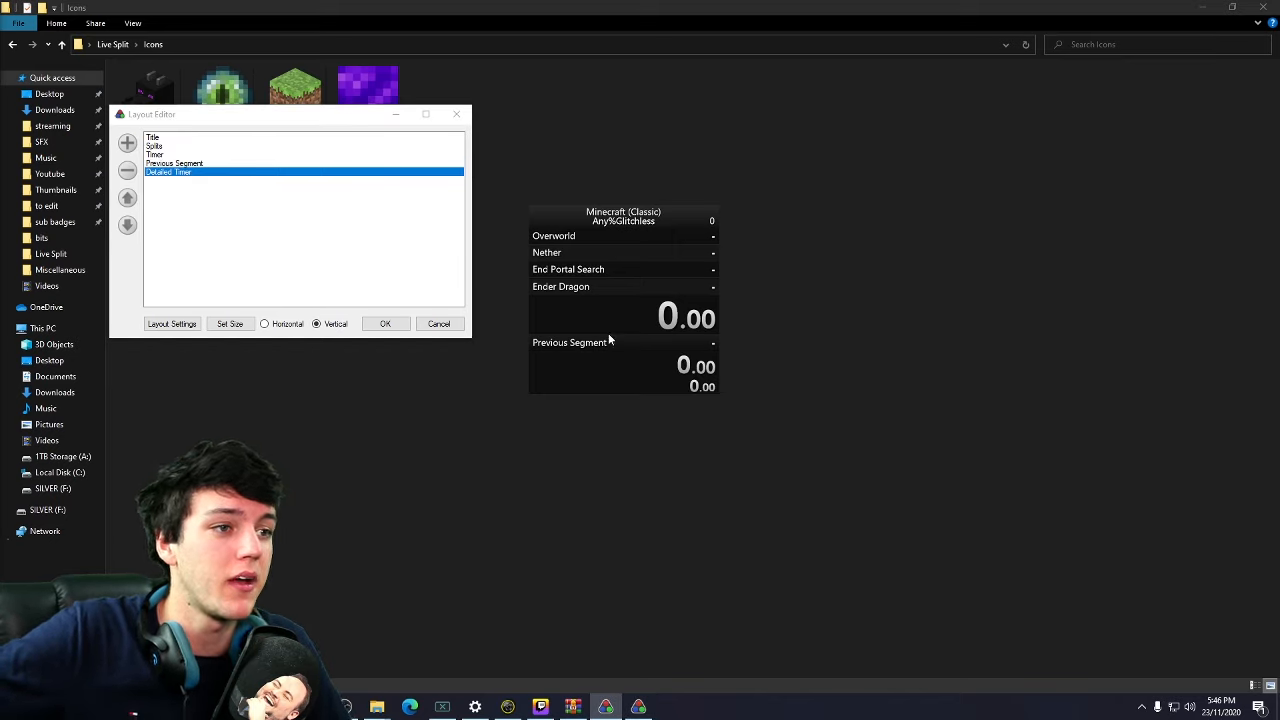
left_click(156, 154)
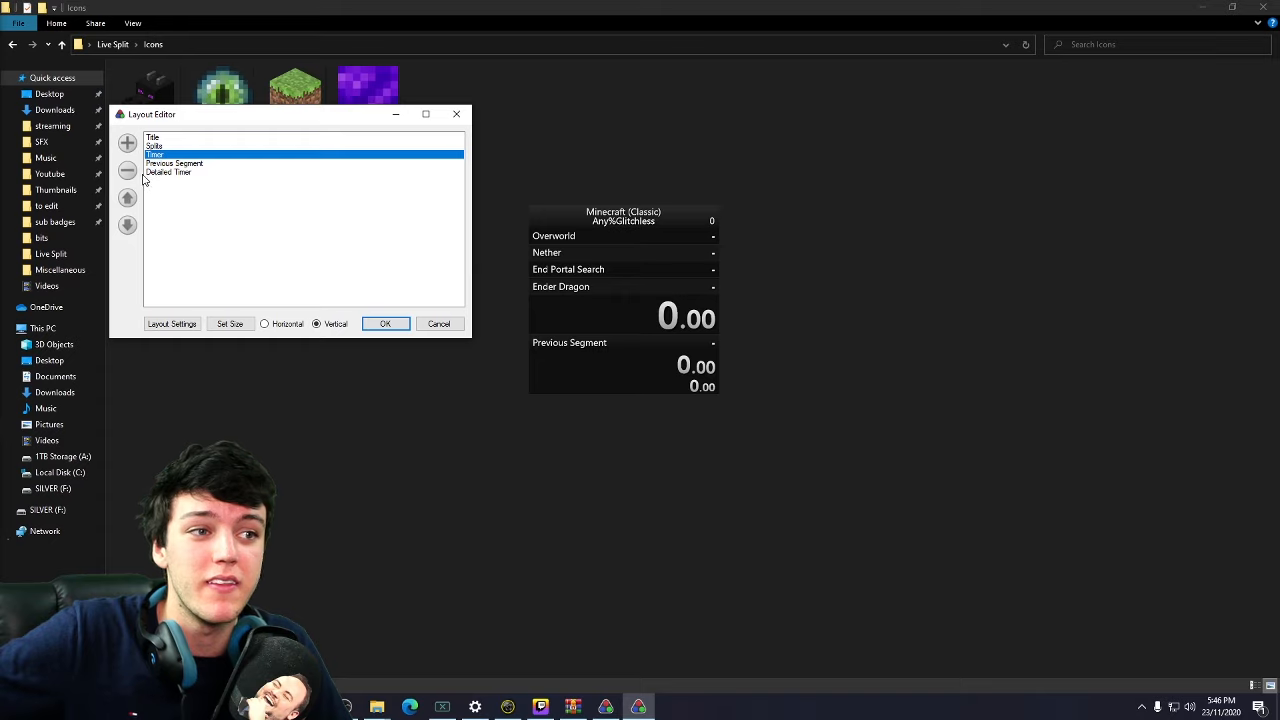
left_click(128, 170)
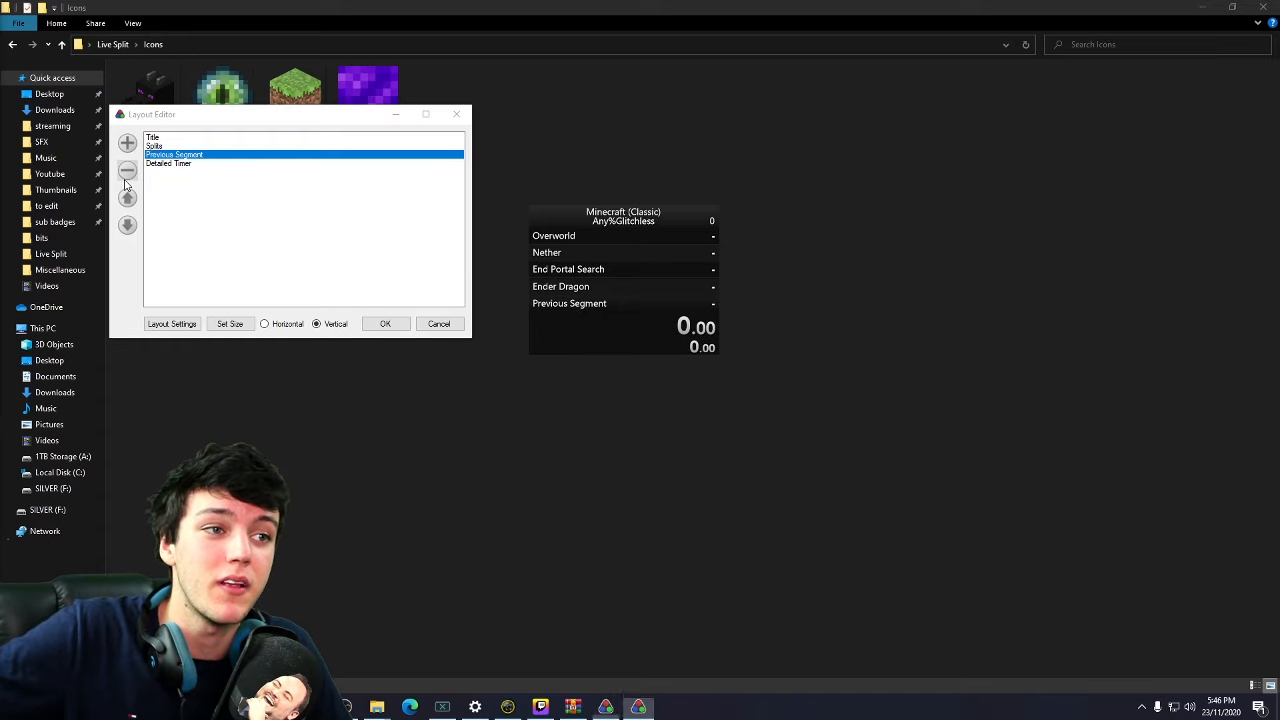
- Try a Graph component, remove it again, and confirm the layout changes
left_click(128, 144)
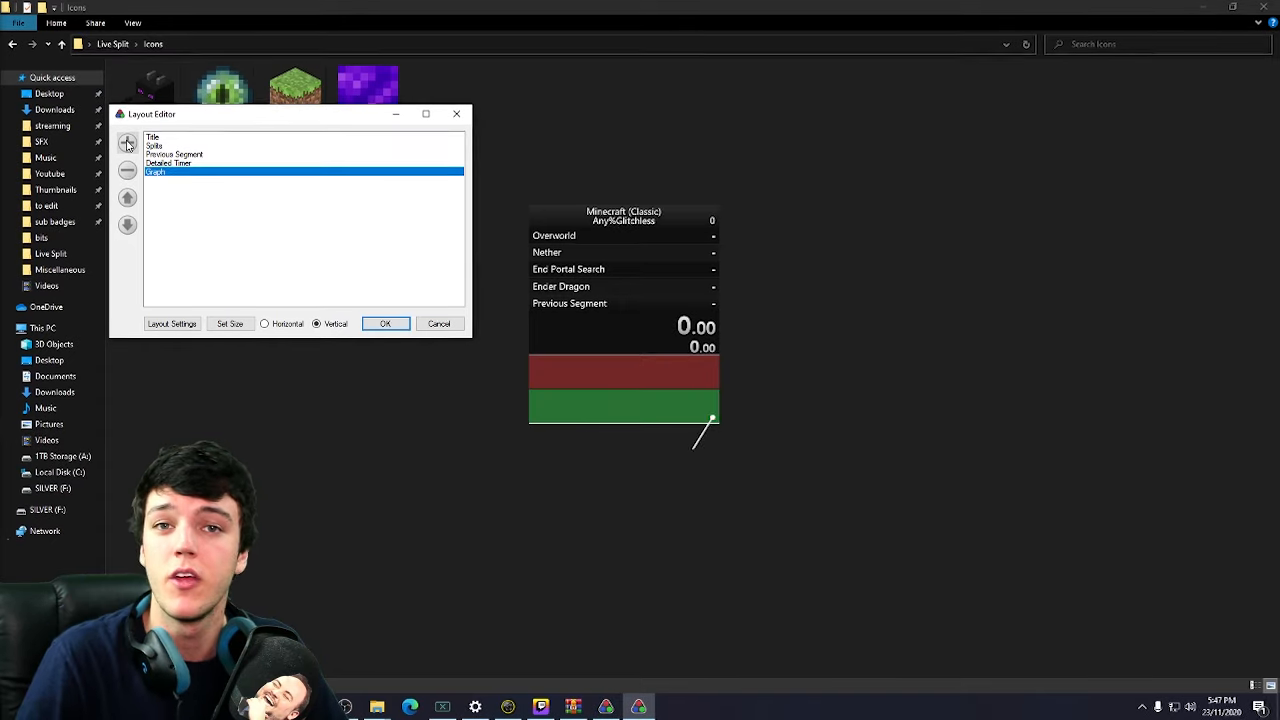
left_click(128, 138)
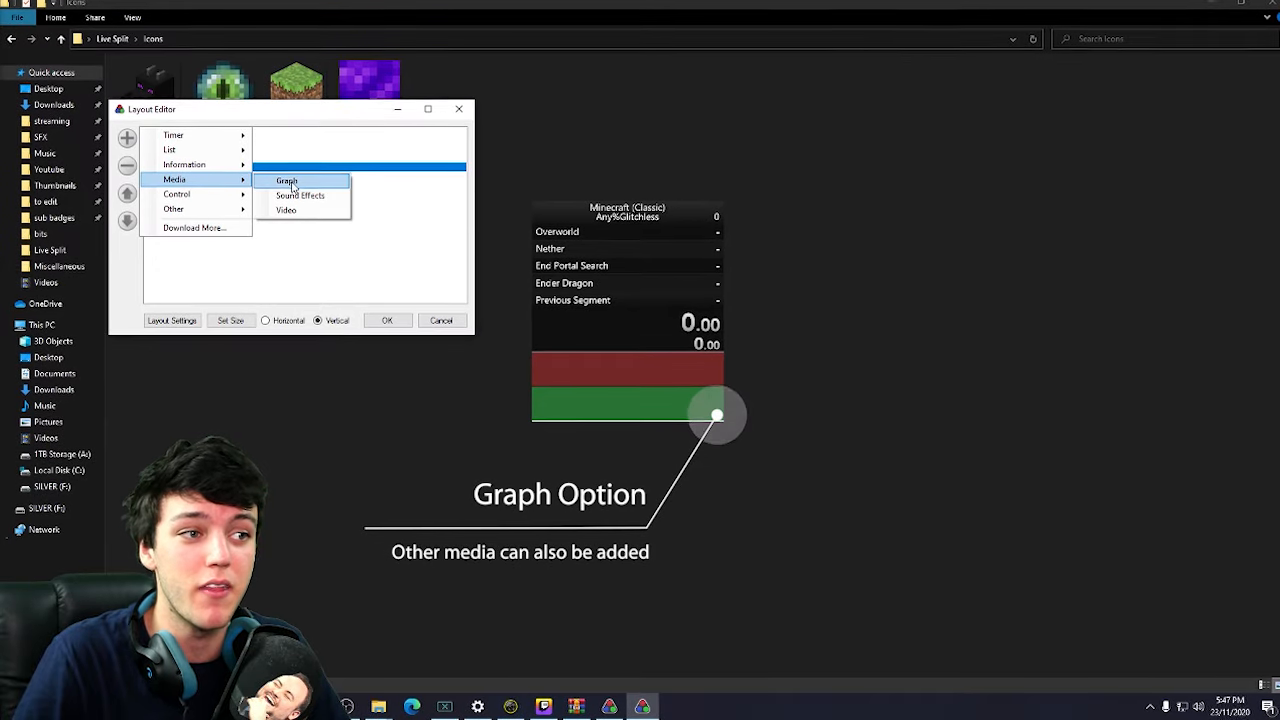
left_click(300, 196)
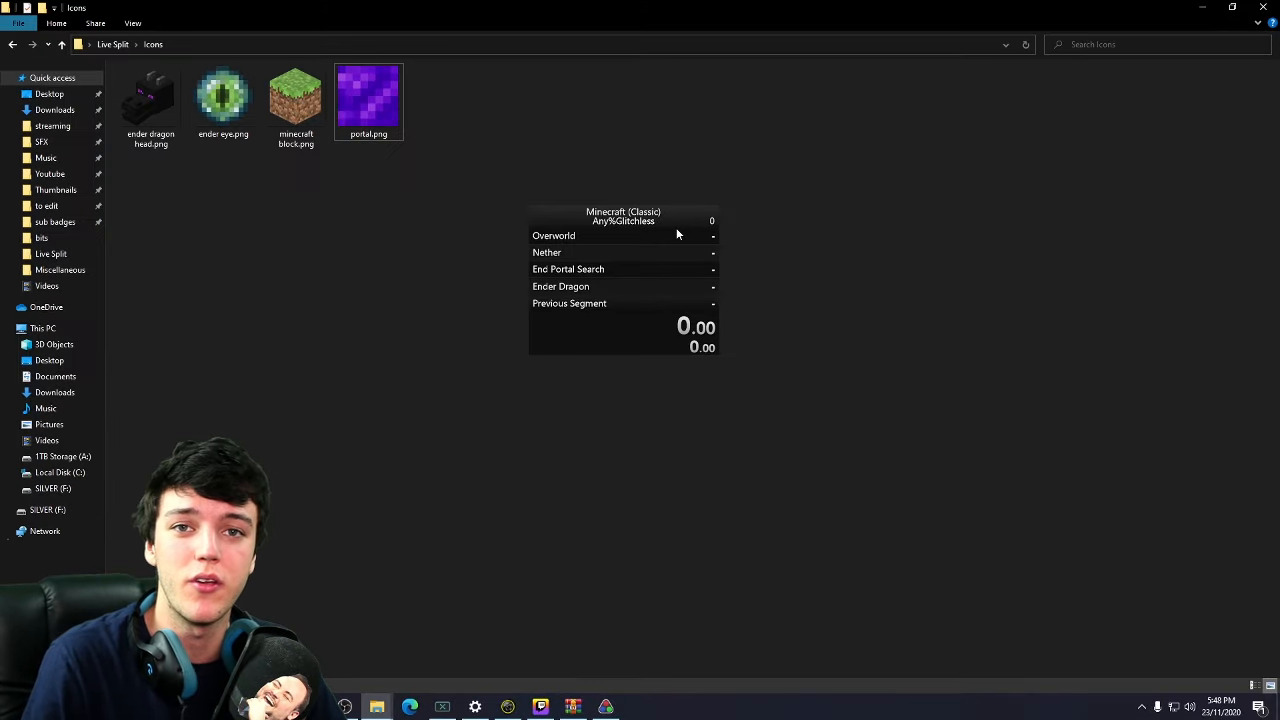
- Assign new keyboard hotkeys for Start/Split and Undo Split in LiveSplit's settings
right_click(624, 280)
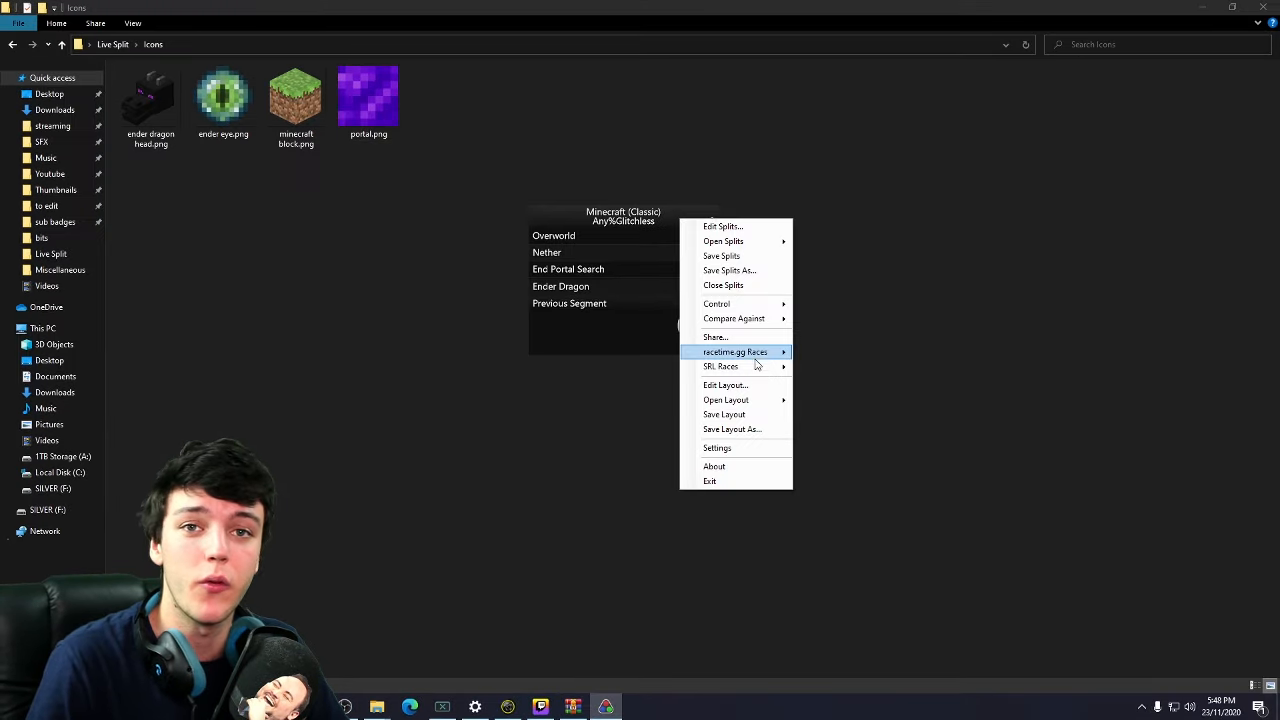
left_click(716, 448)
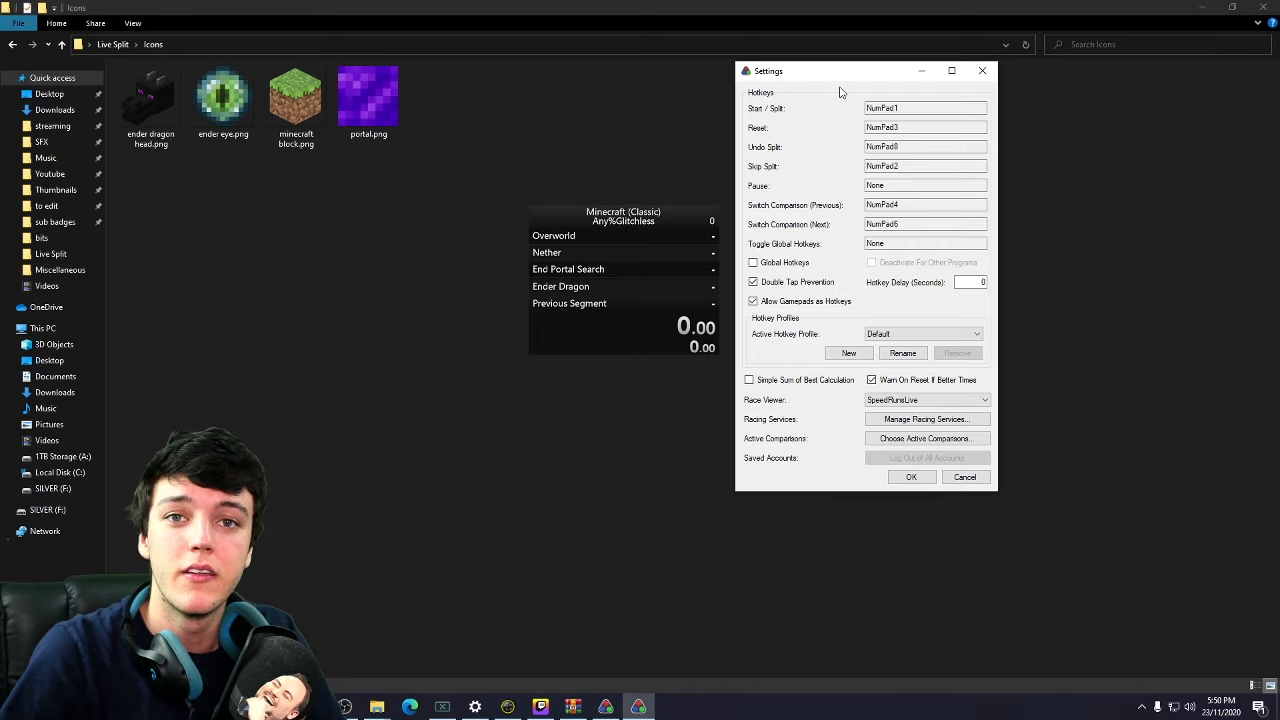
left_click(924, 108)
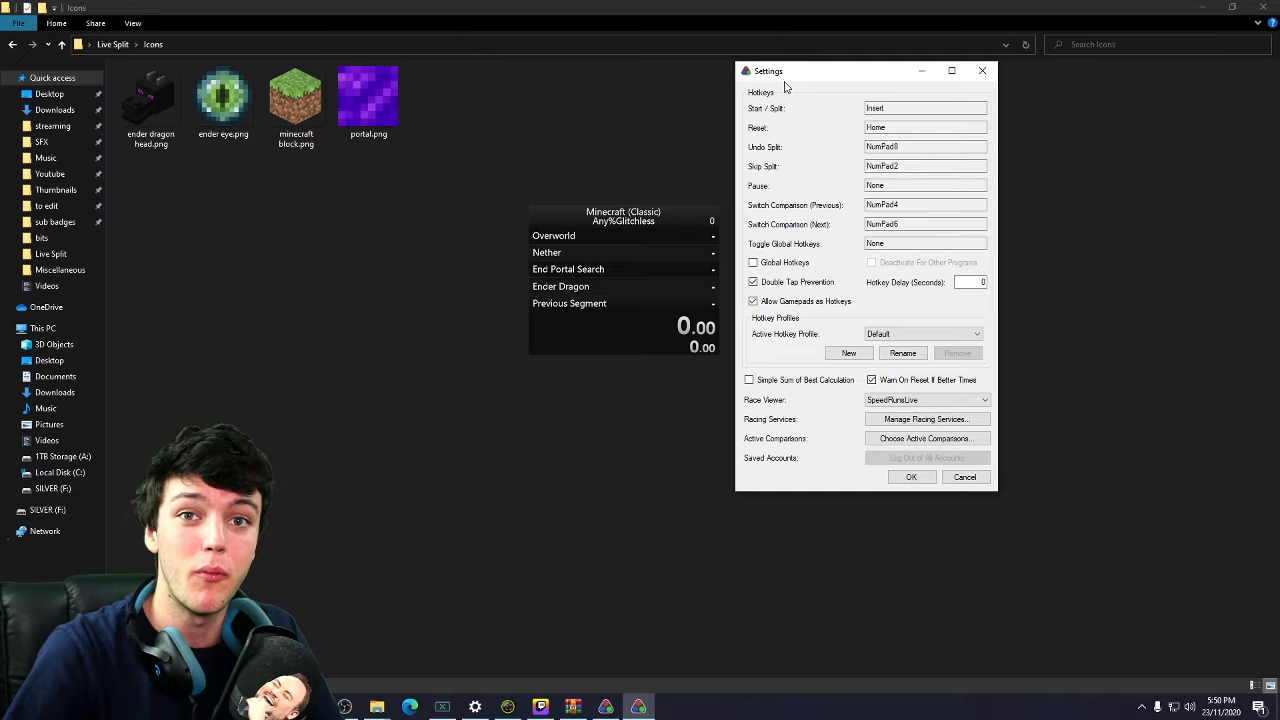
mouse_move(848, 80)
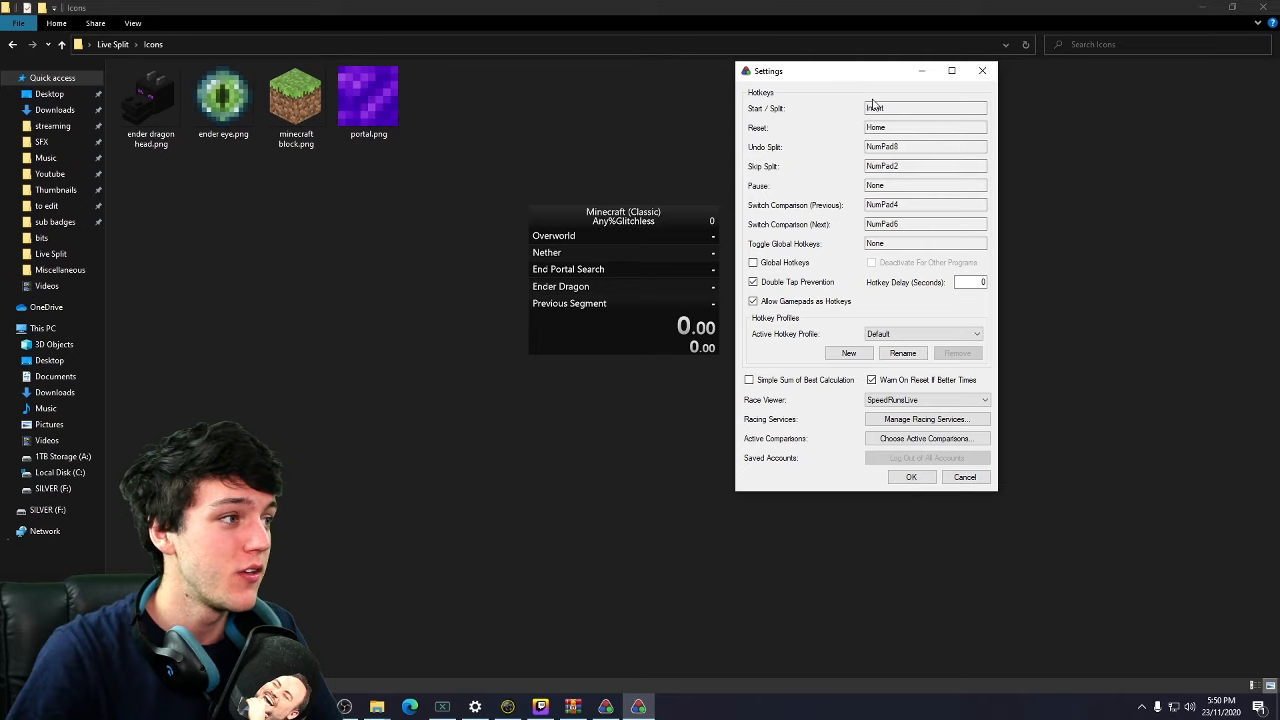
left_click(924, 148)
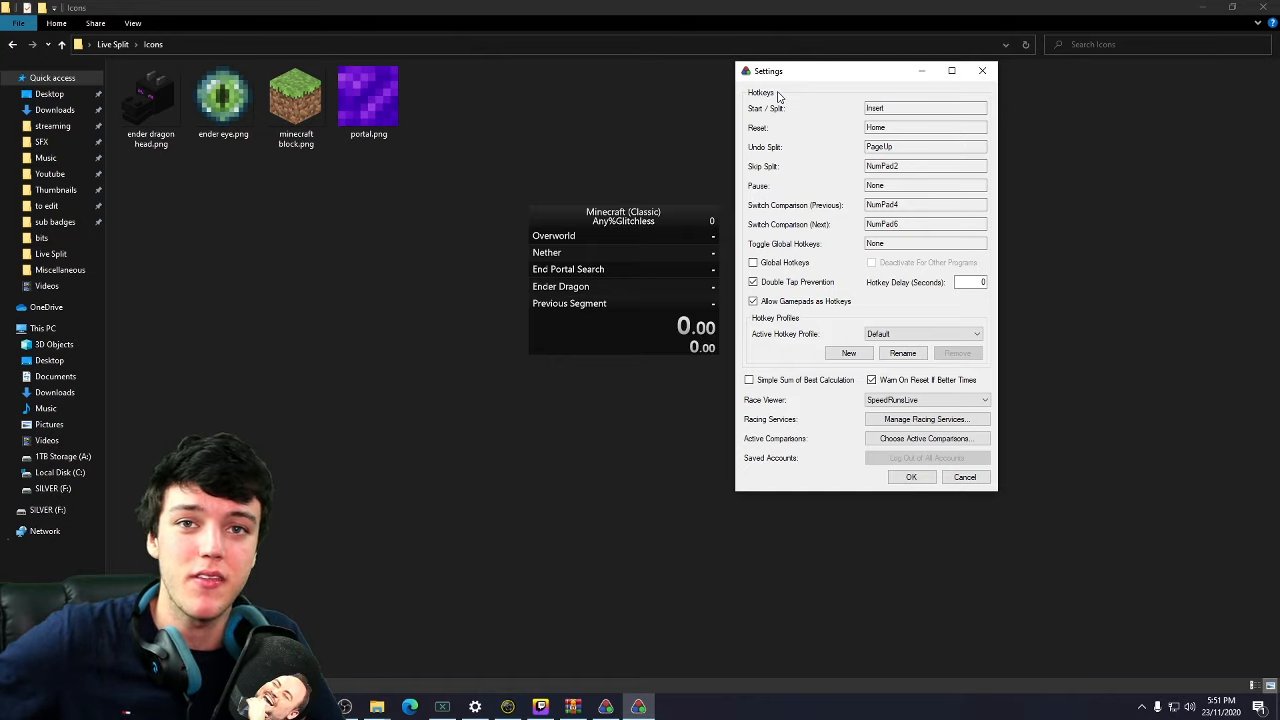
left_click(752, 262)
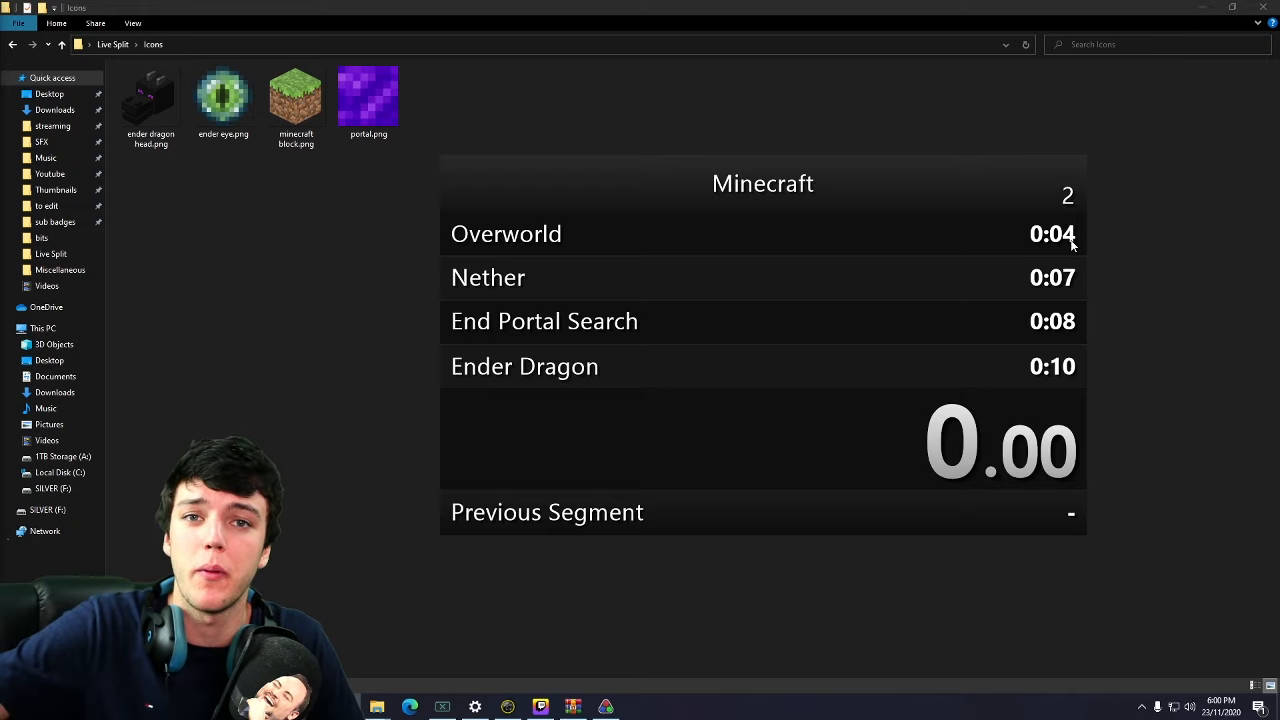
mouse_move(1048, 400)
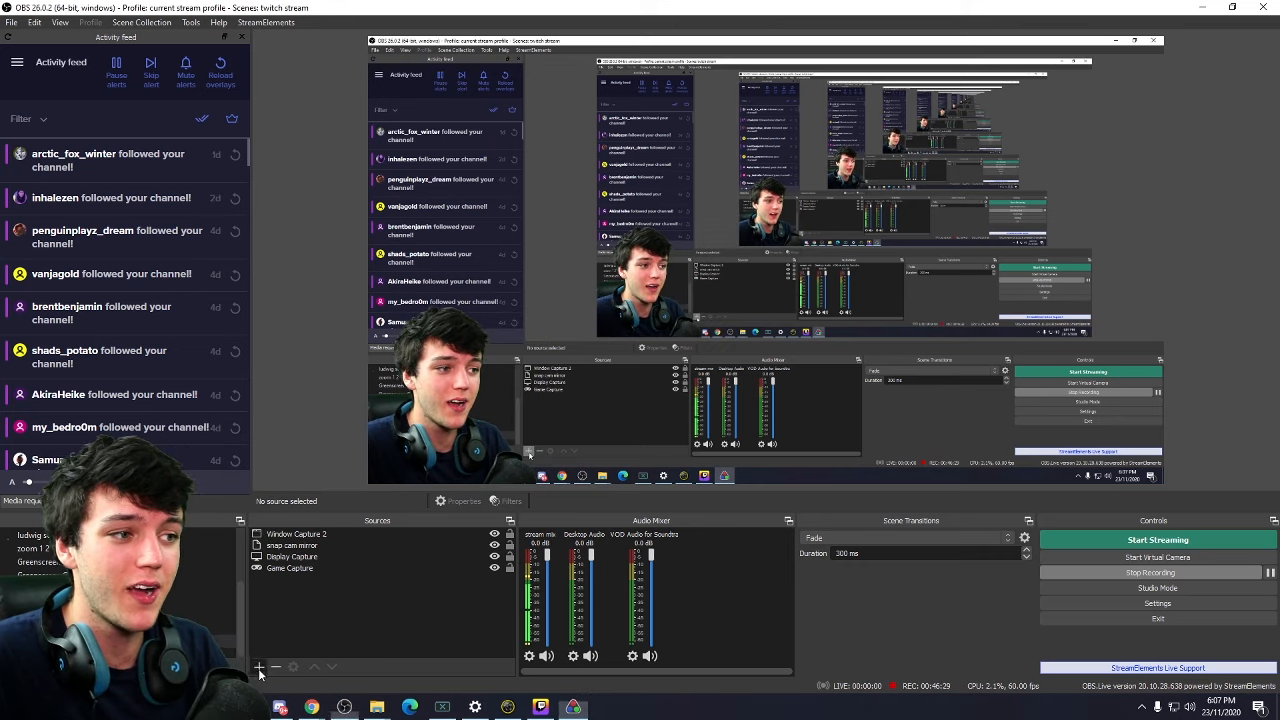
- Add a Window Capture source named LiveSplit and point it at the LiveSplit timer window
left_click(258, 668)
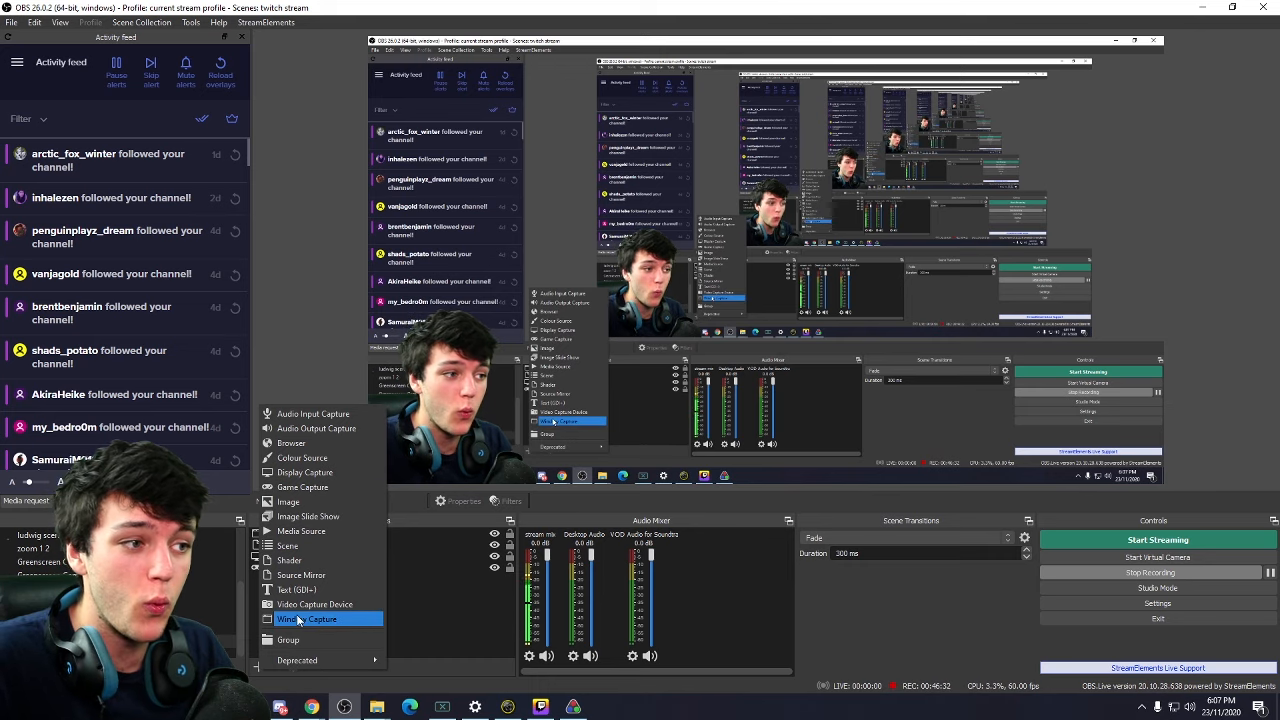
left_click(308, 618)
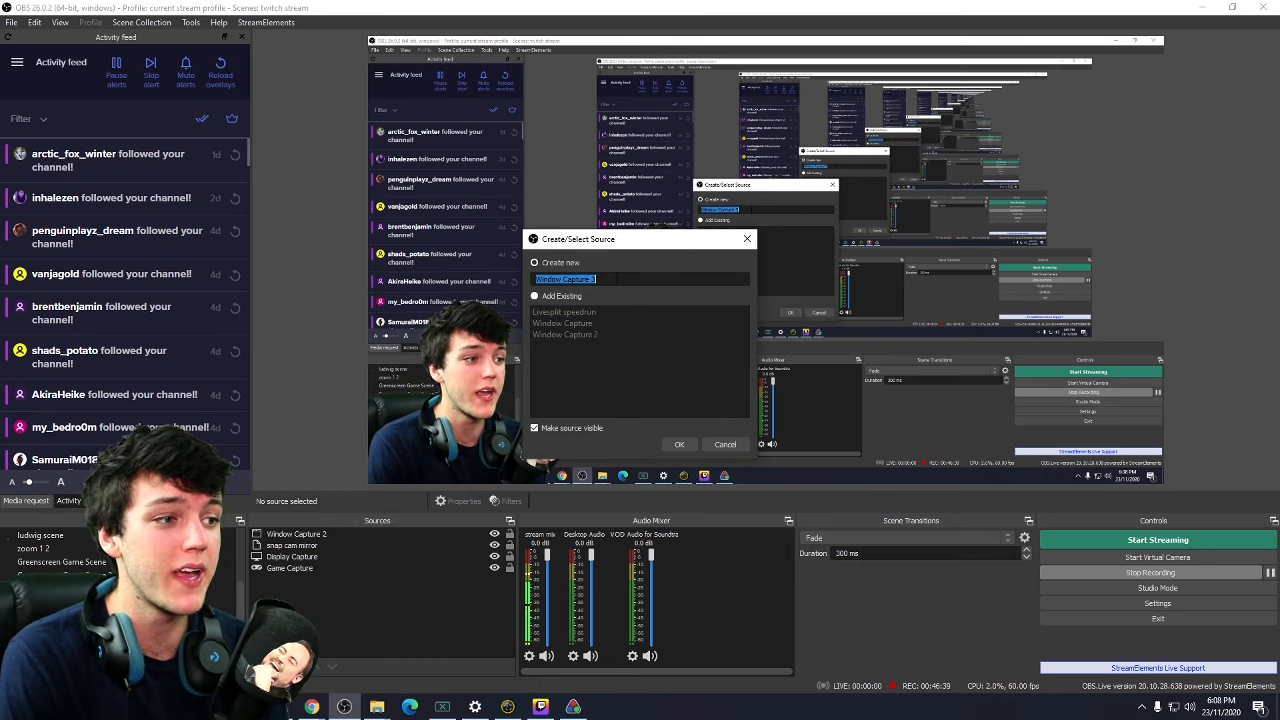
type("Live")
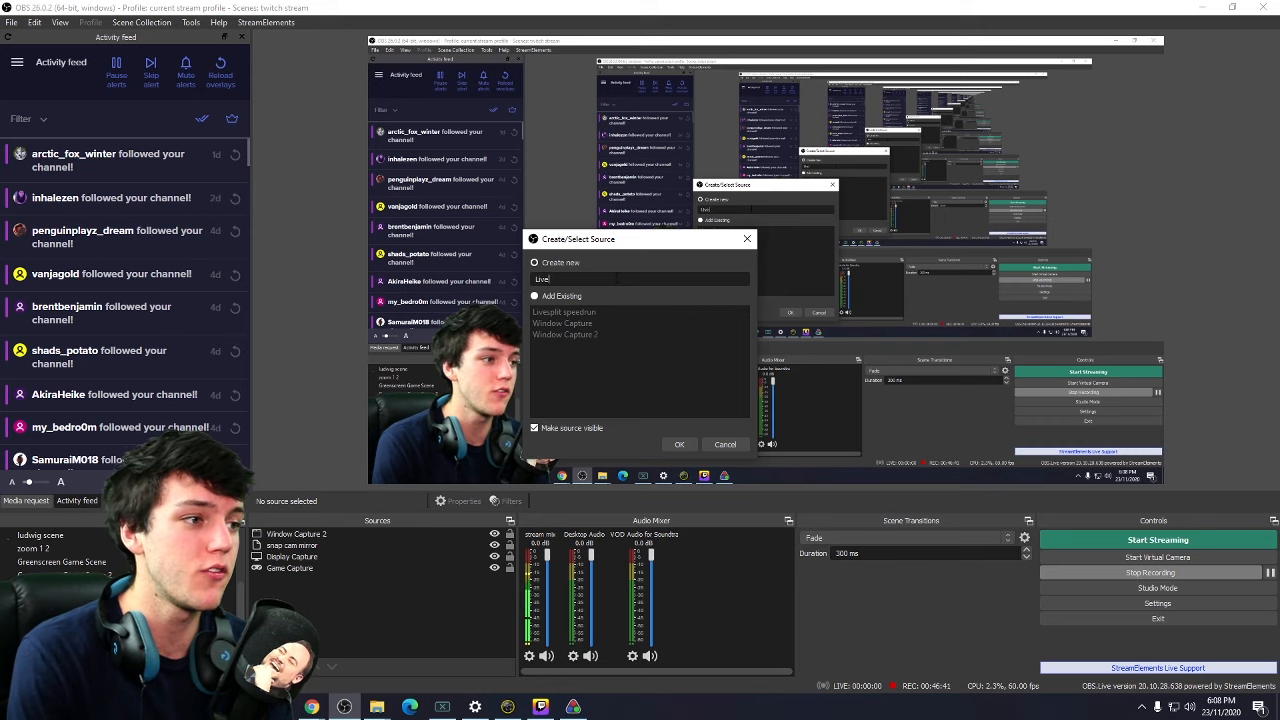
left_click(680, 444)
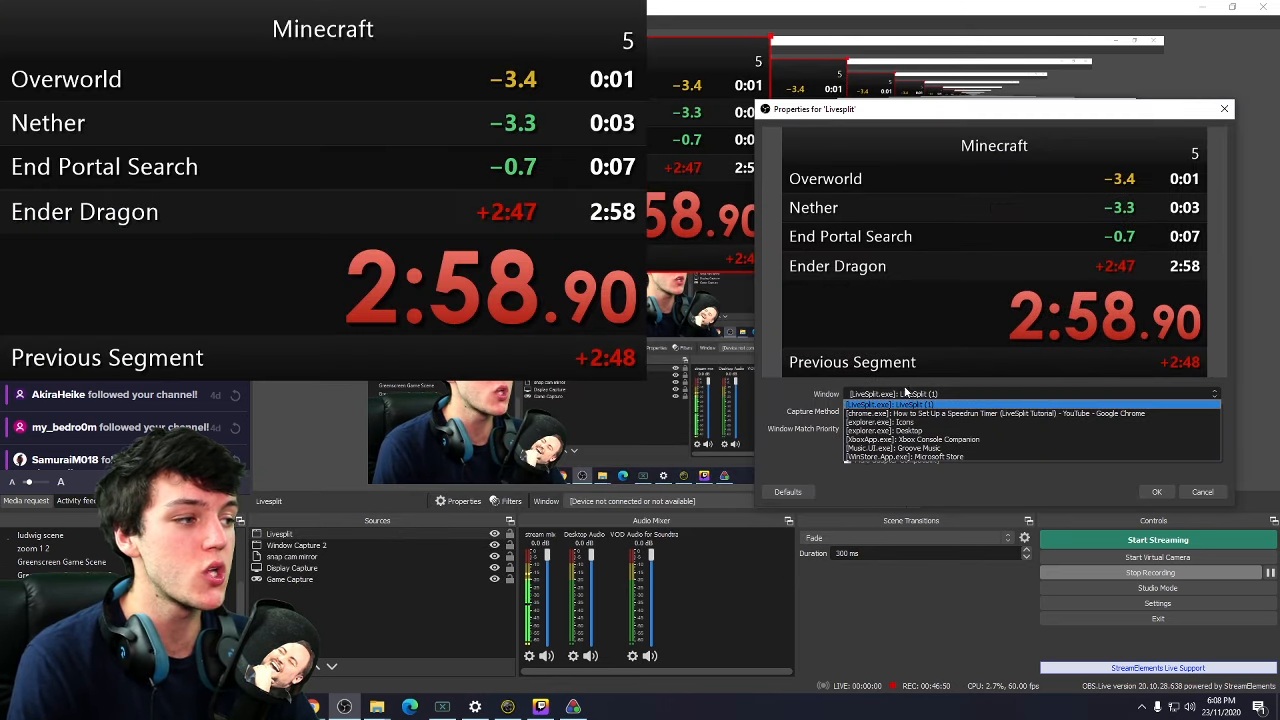
left_click(896, 404)
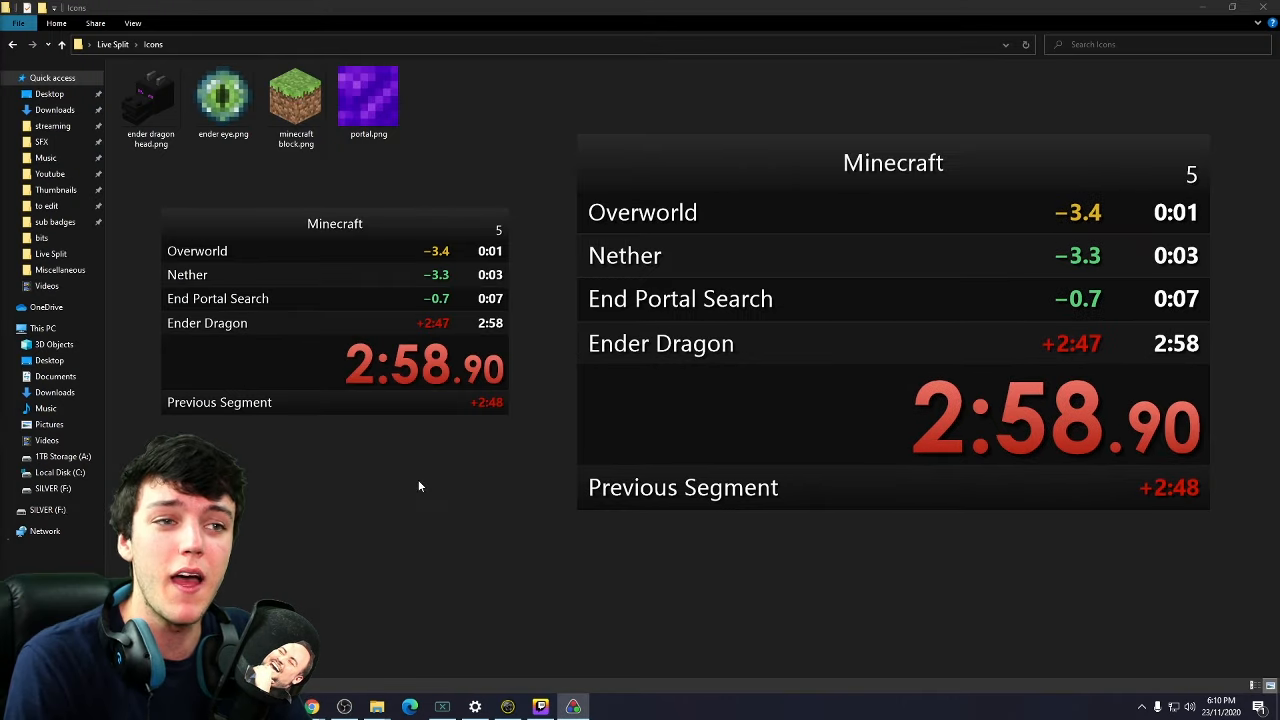
mouse_move(508, 620)
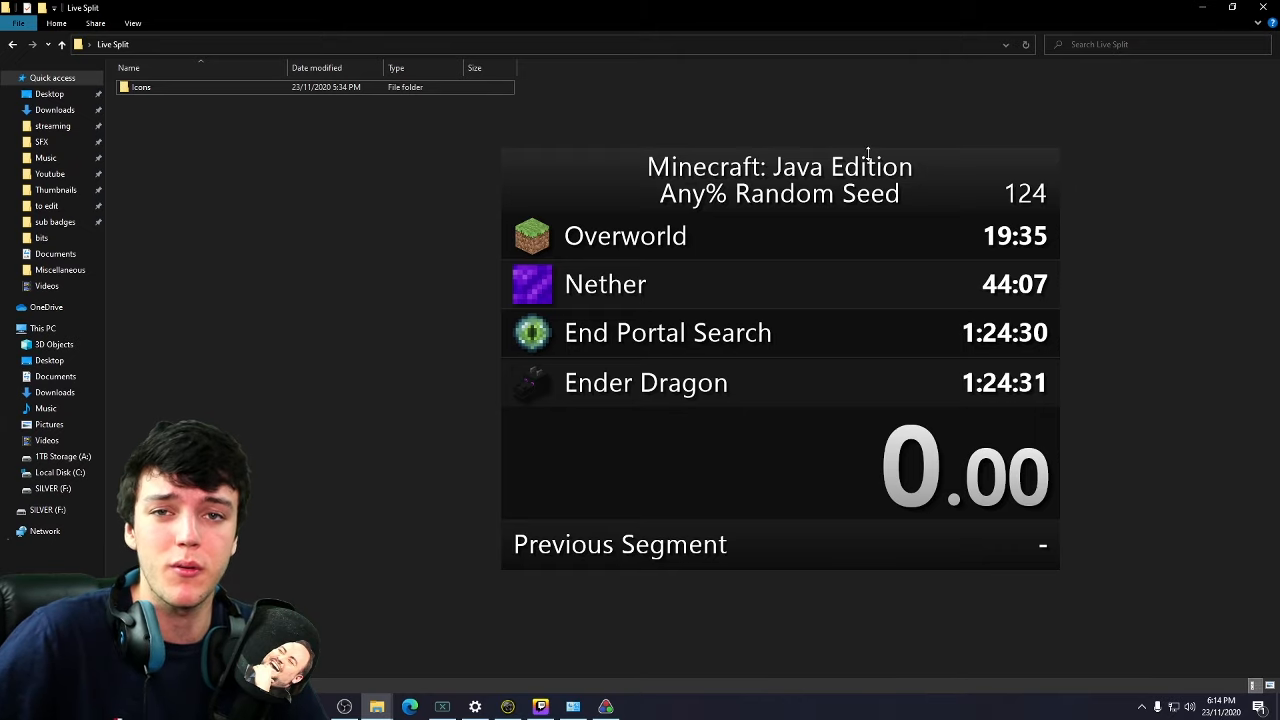
mouse_move(878, 172)
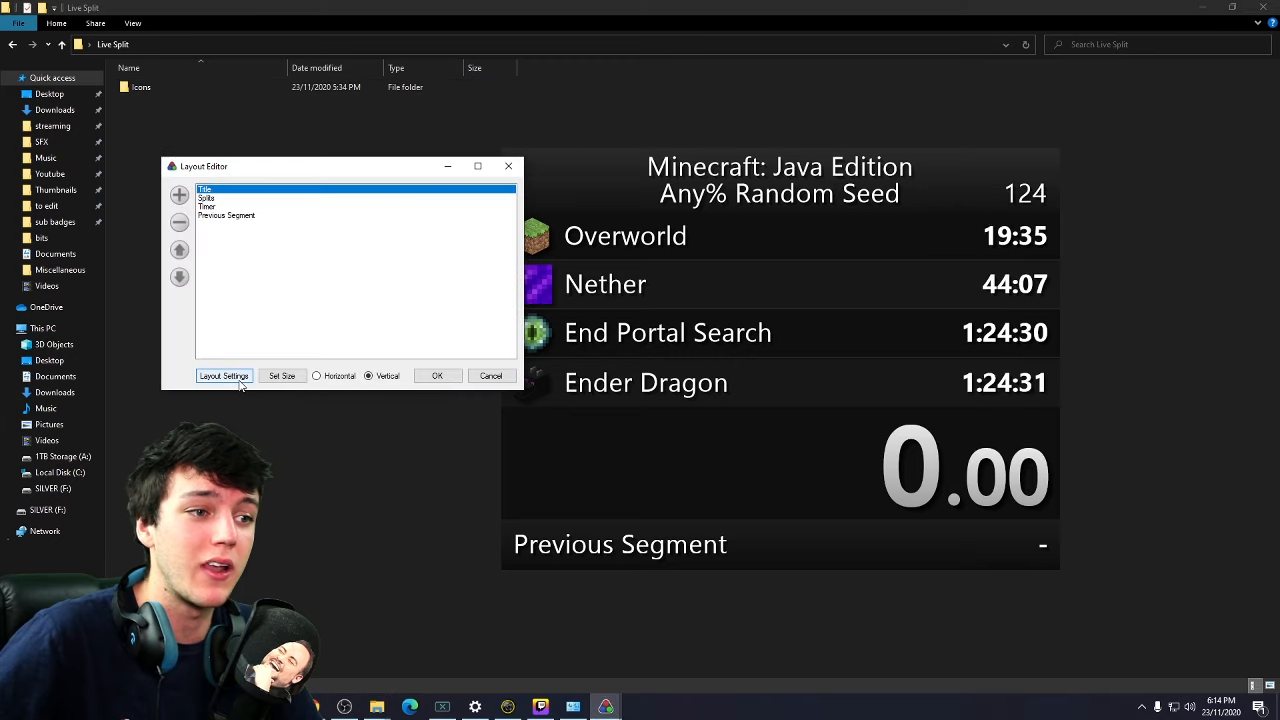
- Set the layout background colour to solid green and check the Previous Segment background option
left_click(224, 376)
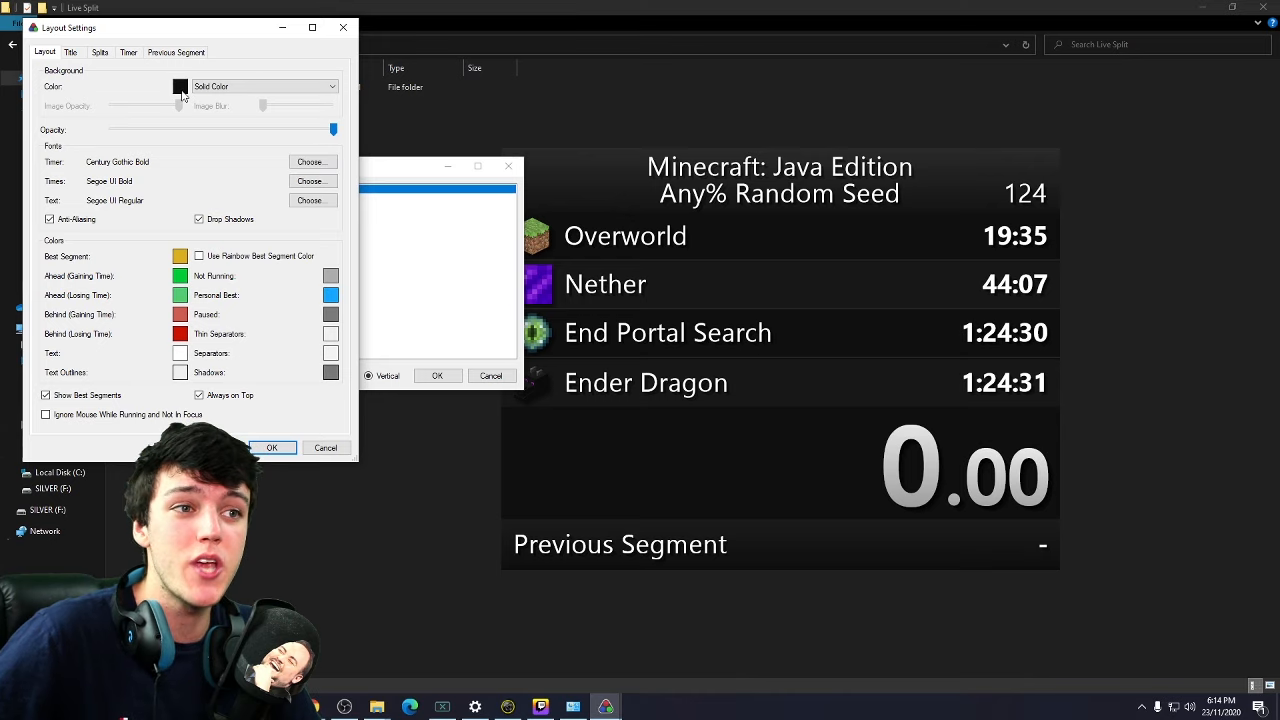
left_click(180, 86)
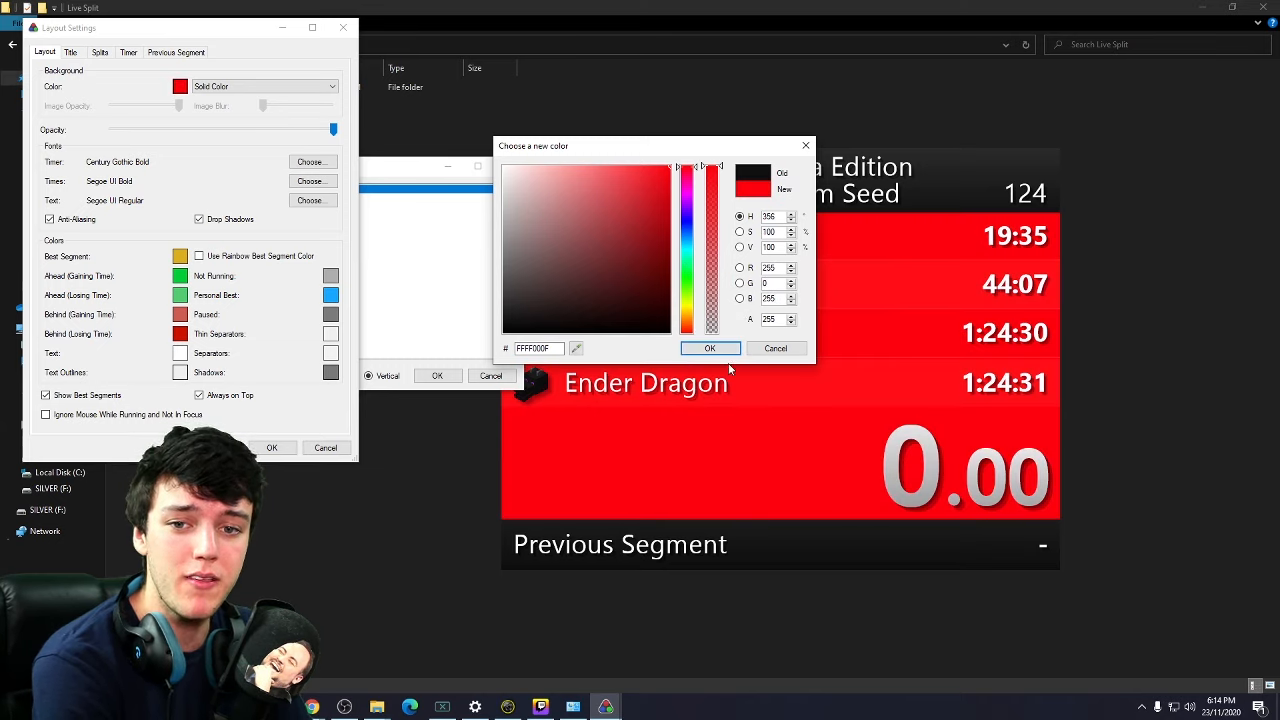
left_click(710, 348)
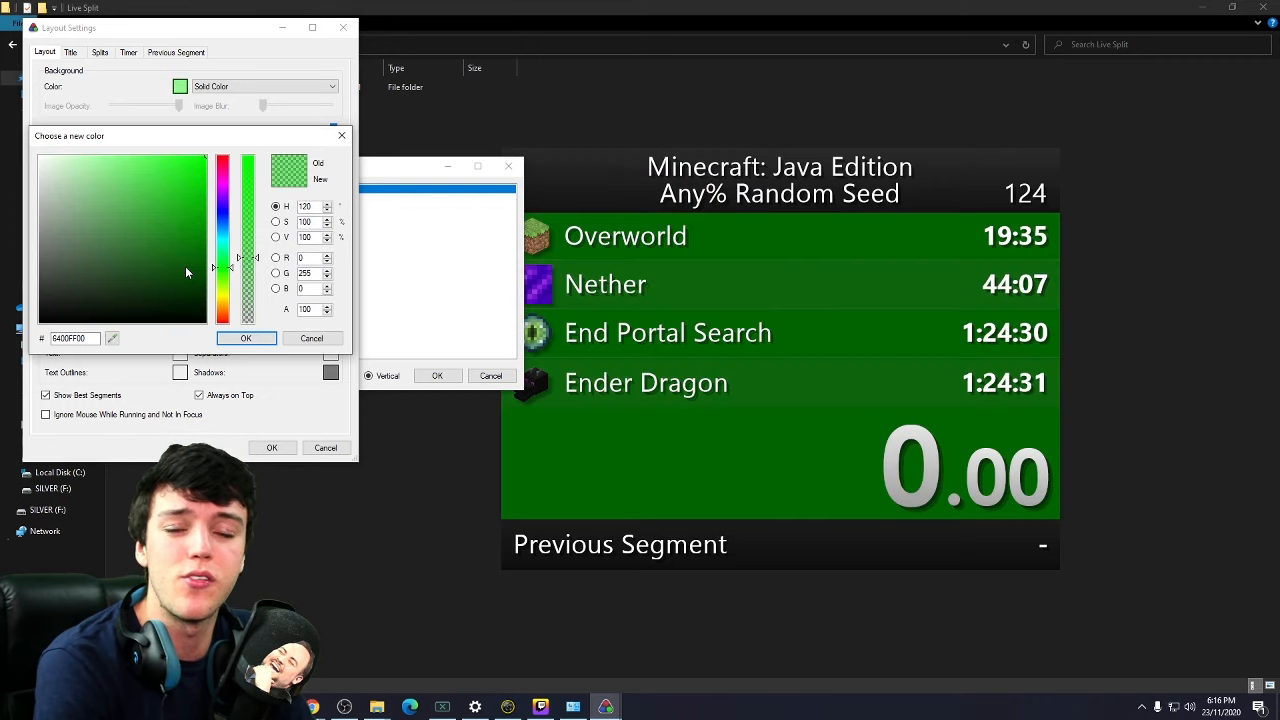
mouse_move(536, 296)
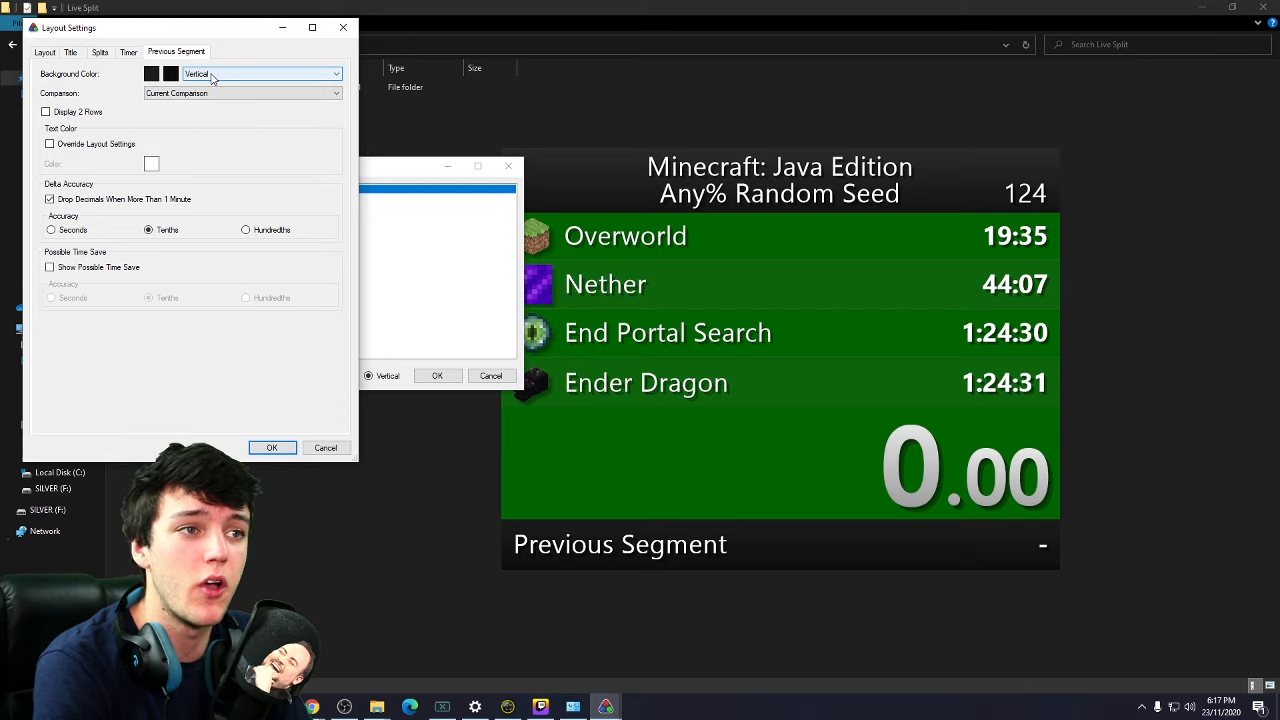
left_click(150, 72)
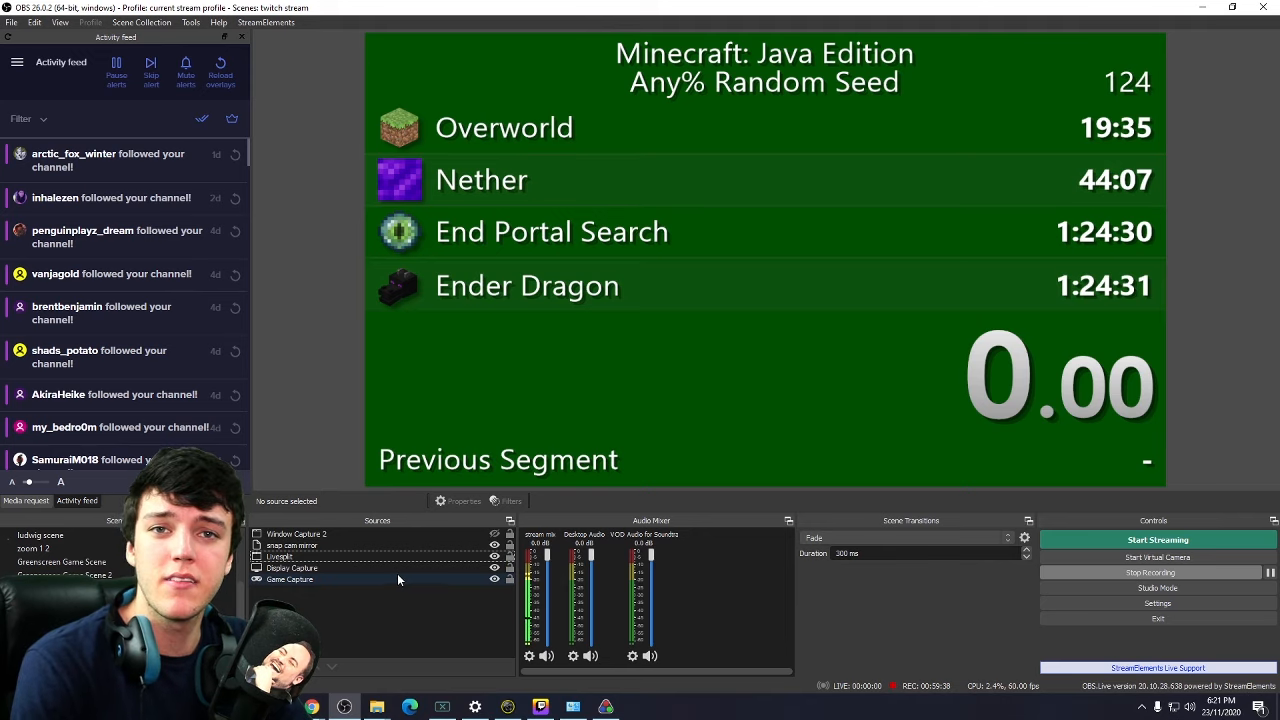
- Add a Color Key filter to the LiveSplit source keyed on the green timer background
left_click(280, 556)
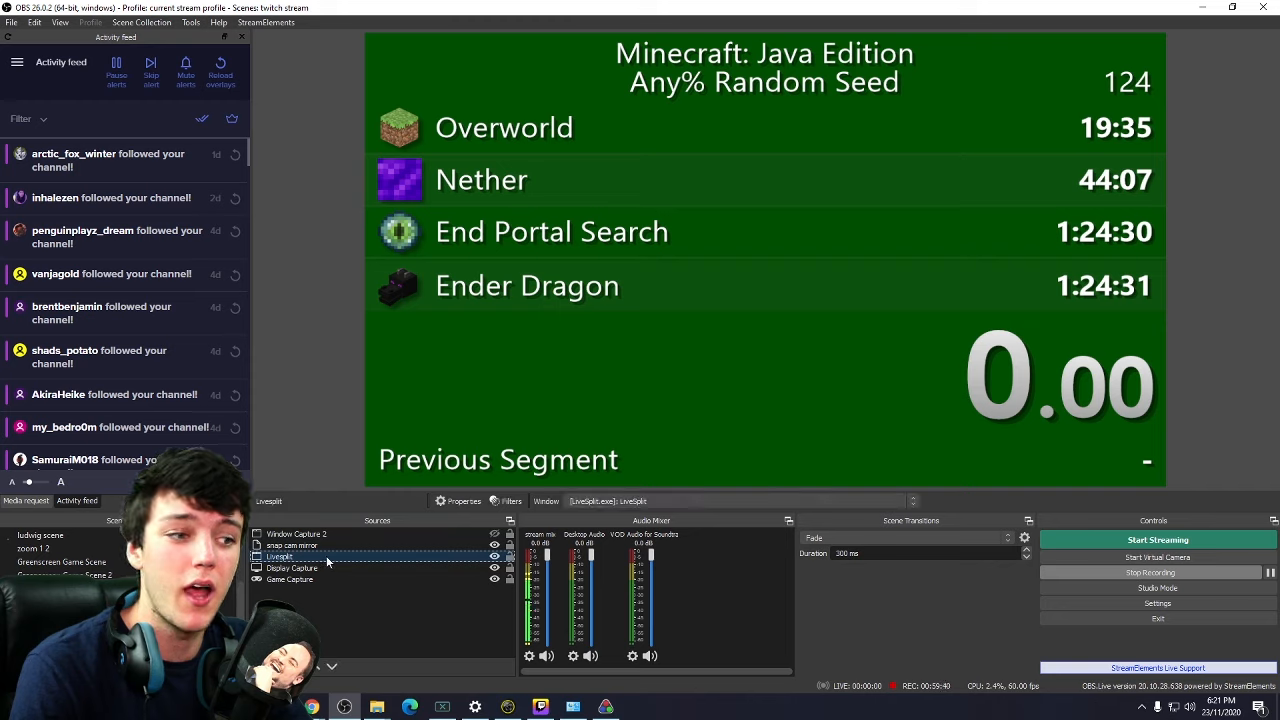
double_click(280, 556)
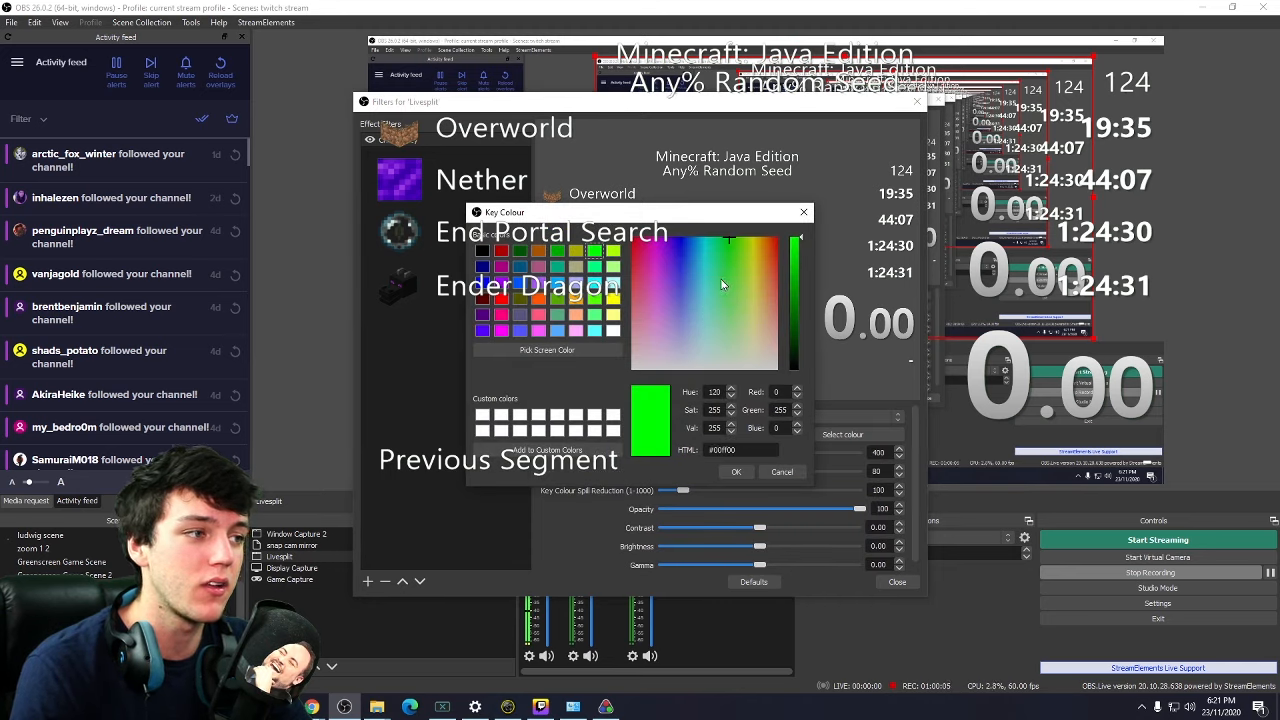
left_click(548, 350)
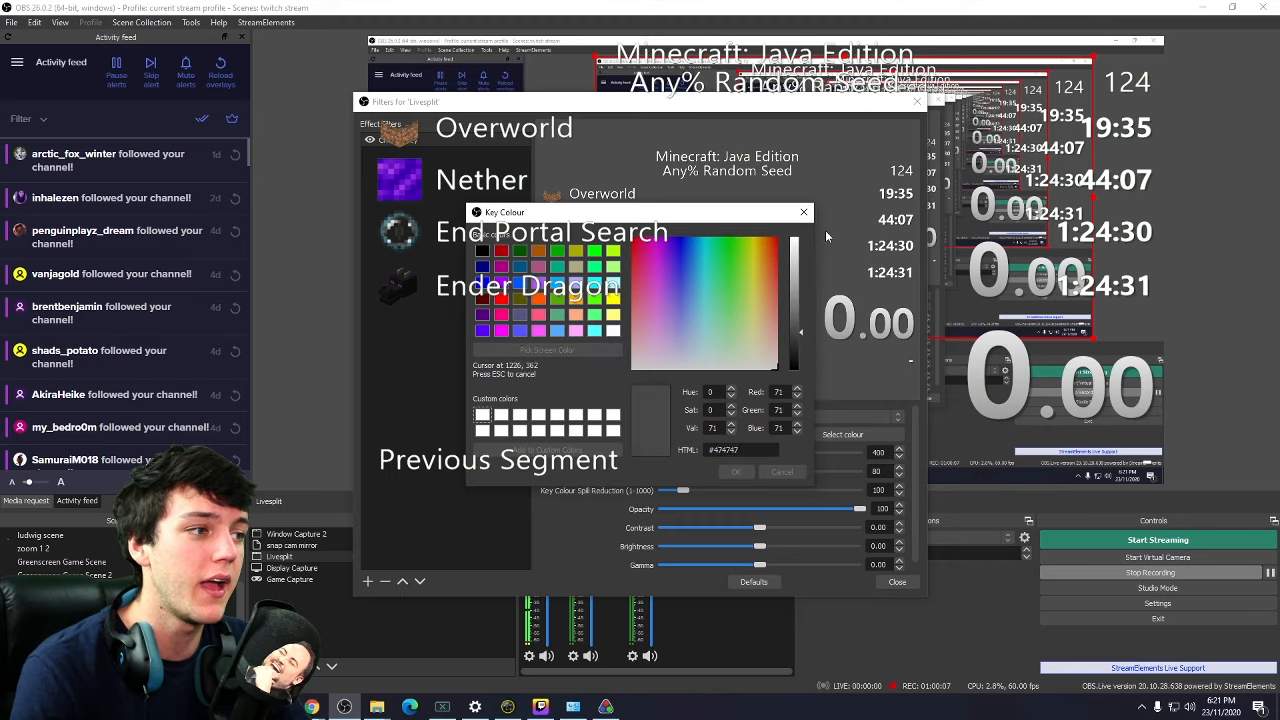
left_click(656, 364)
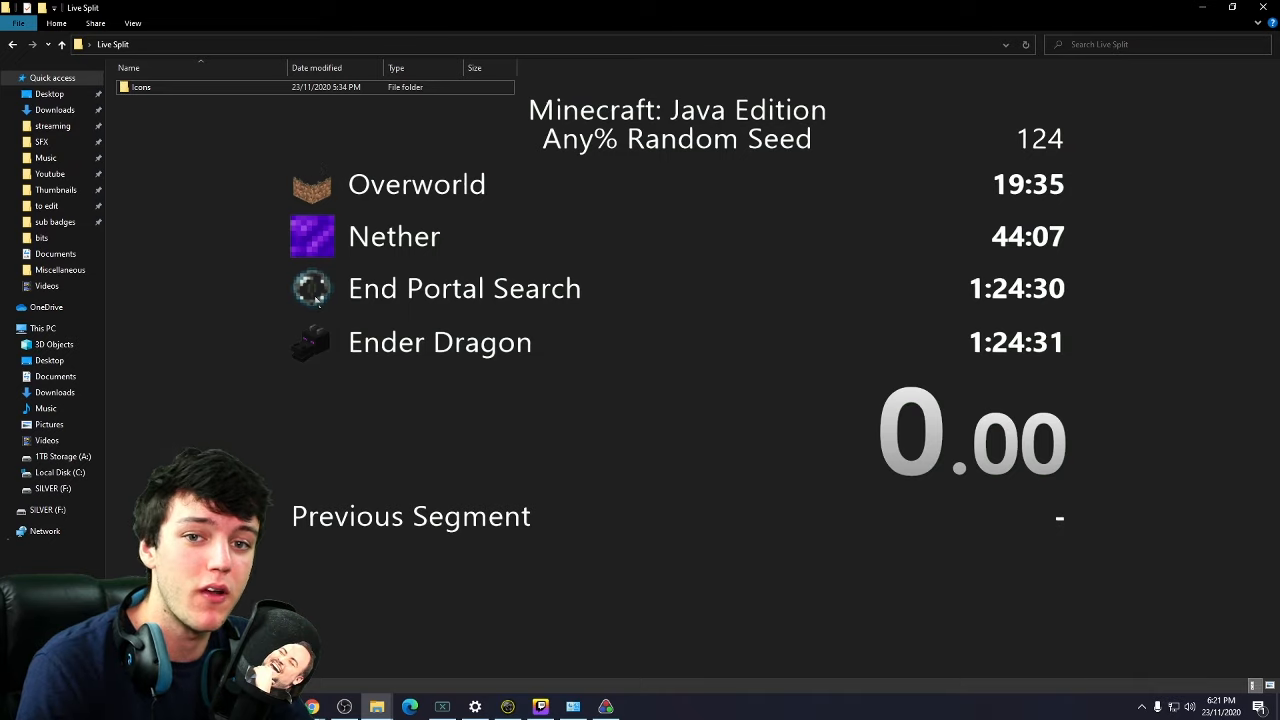
mouse_move(210, 292)
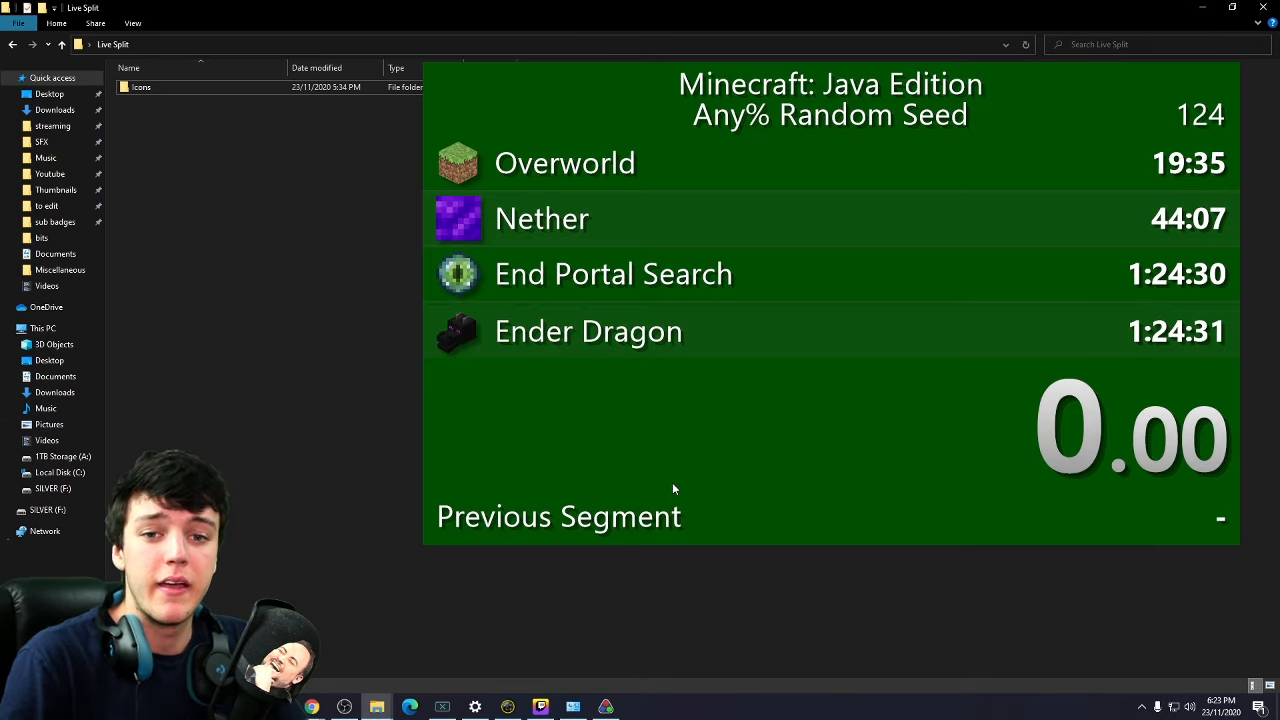
mouse_move(676, 420)
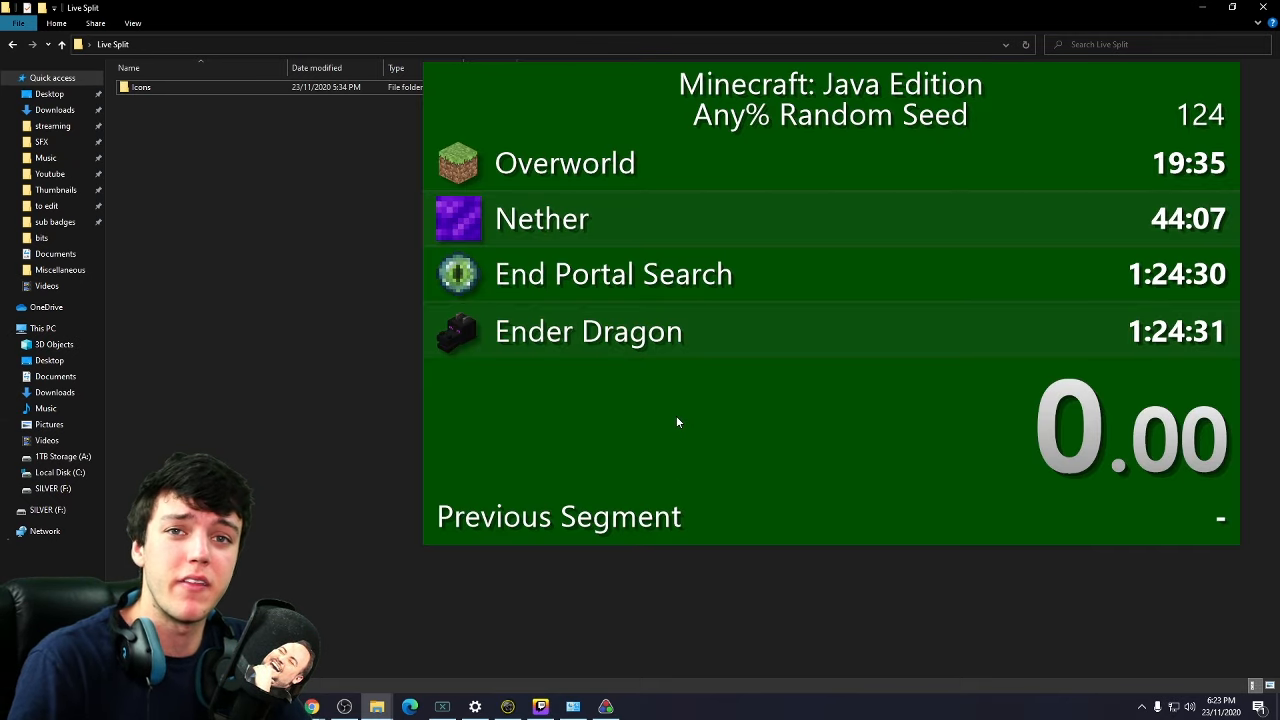
- Bring up the timer's context menu to reach Save Splits and Save Layout
right_click(678, 420)
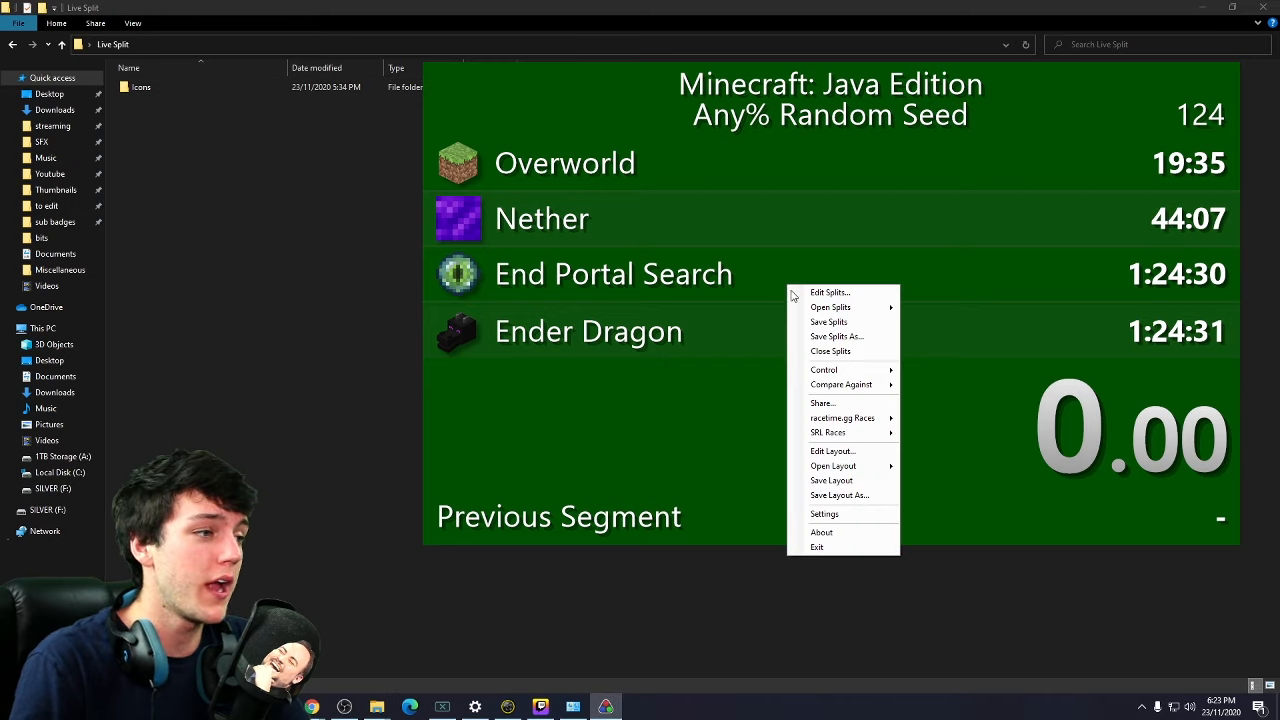
mouse_move(844, 320)
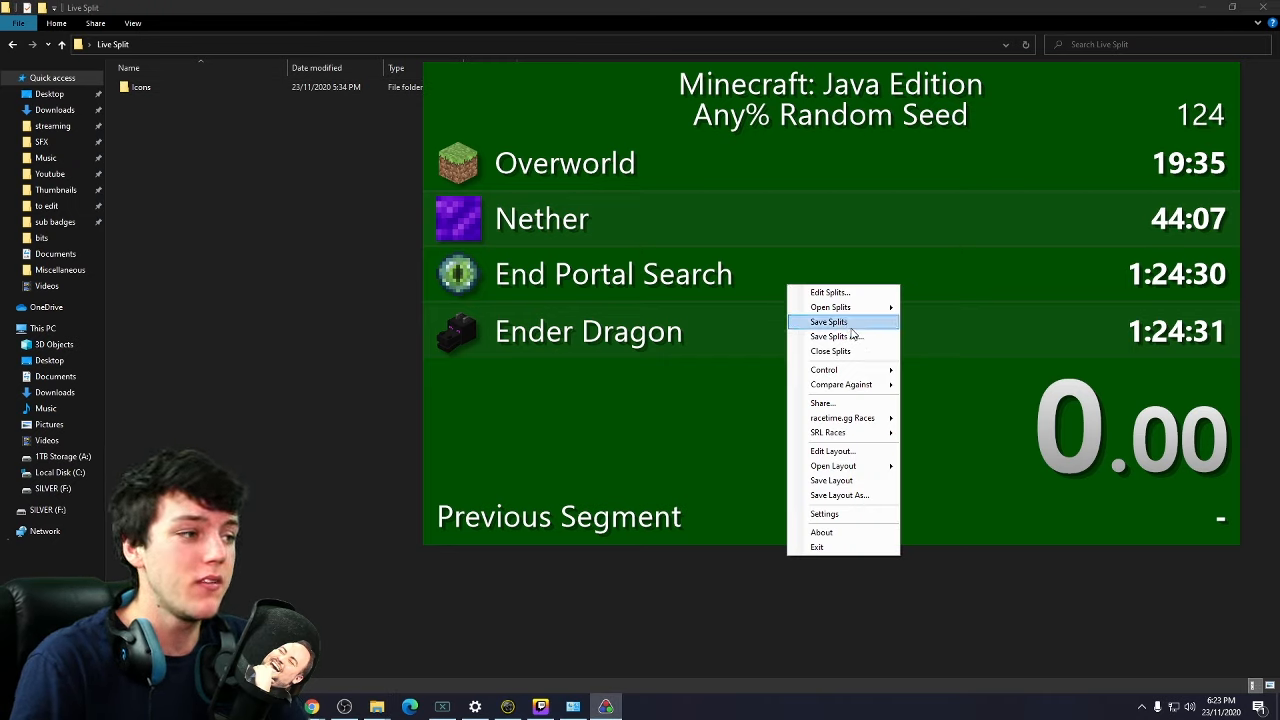
mouse_move(852, 480)
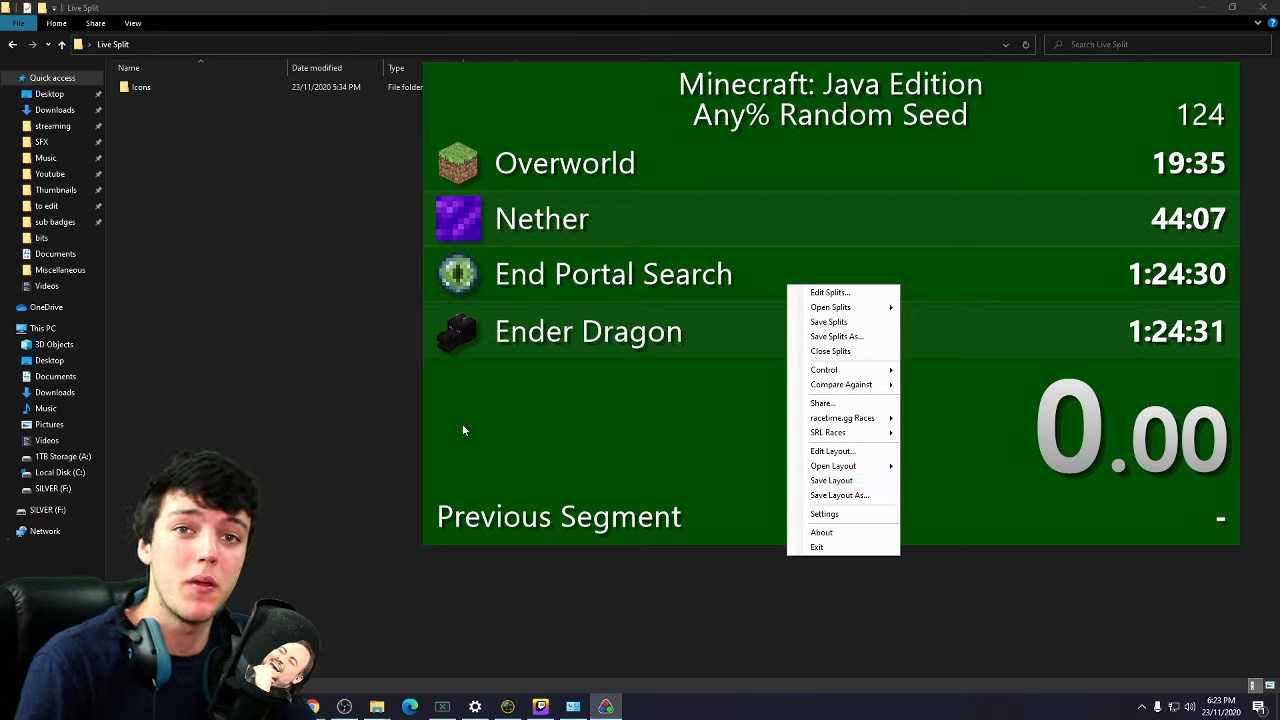
mouse_move(452, 426)
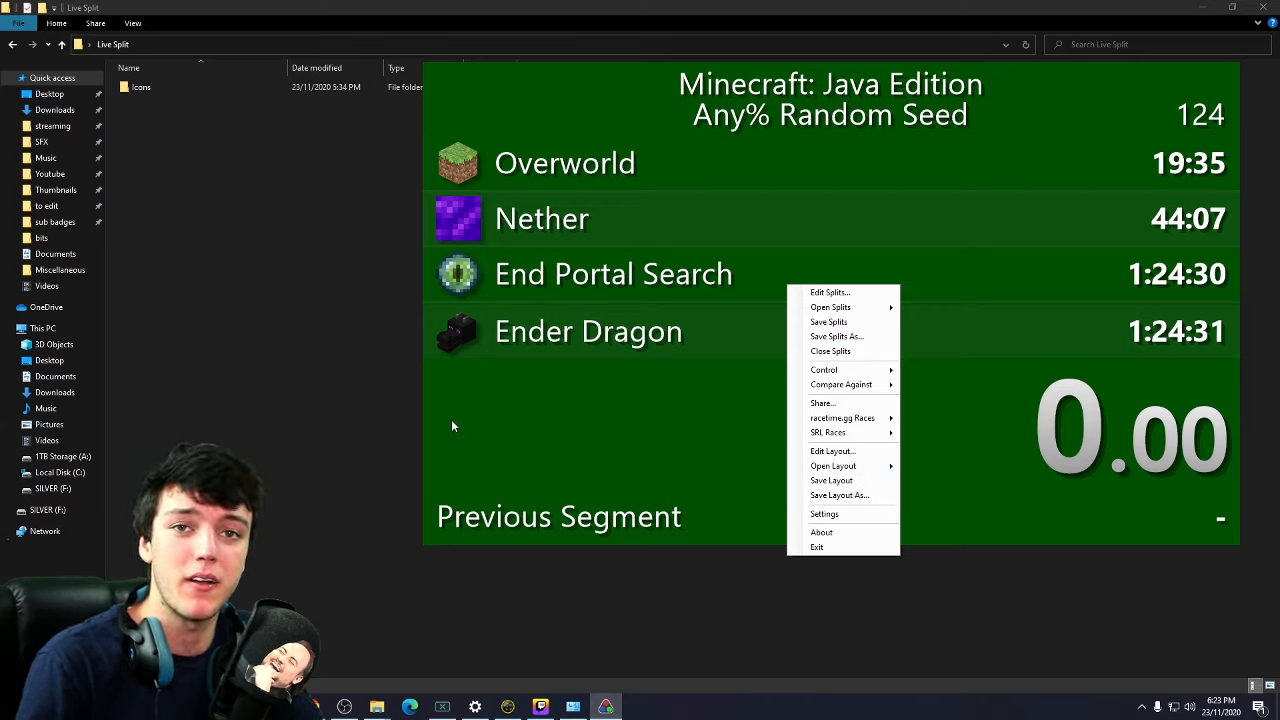